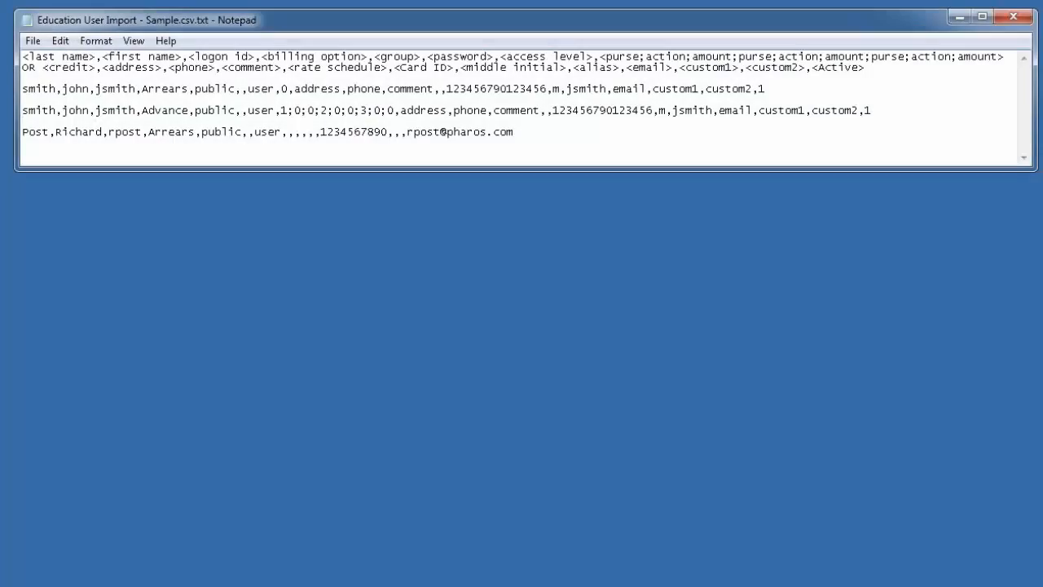
{"action": "mouse_move", "coordinate": [209, 291]}
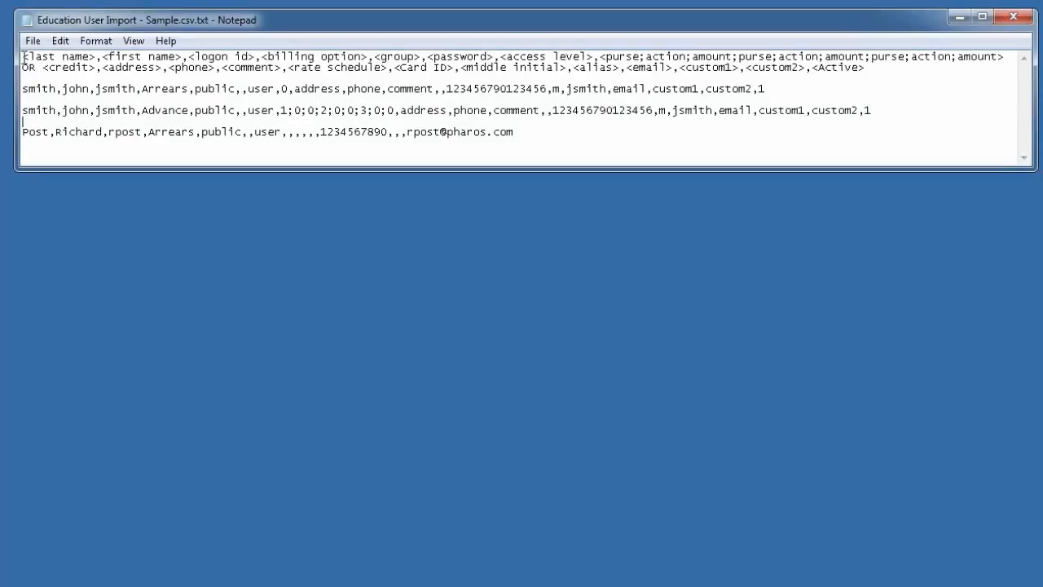
{"action": "left_click_drag", "start_coordinate": [23, 61], "coordinate": [869, 67]}
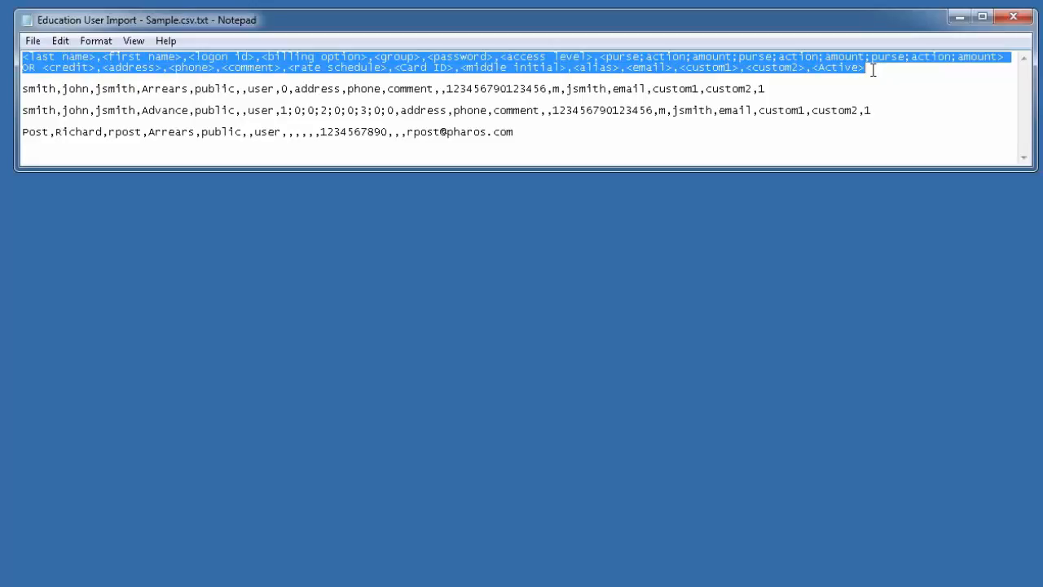
{"action": "left_click", "coordinate": [24, 98]}
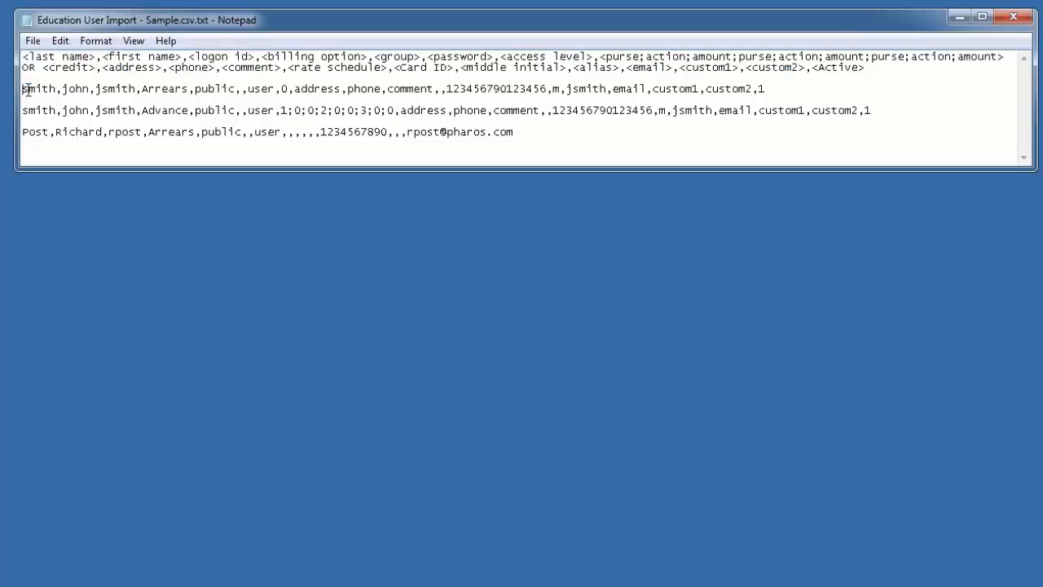
{"action": "left_click_drag", "start_coordinate": [23, 88], "coordinate": [140, 88]}
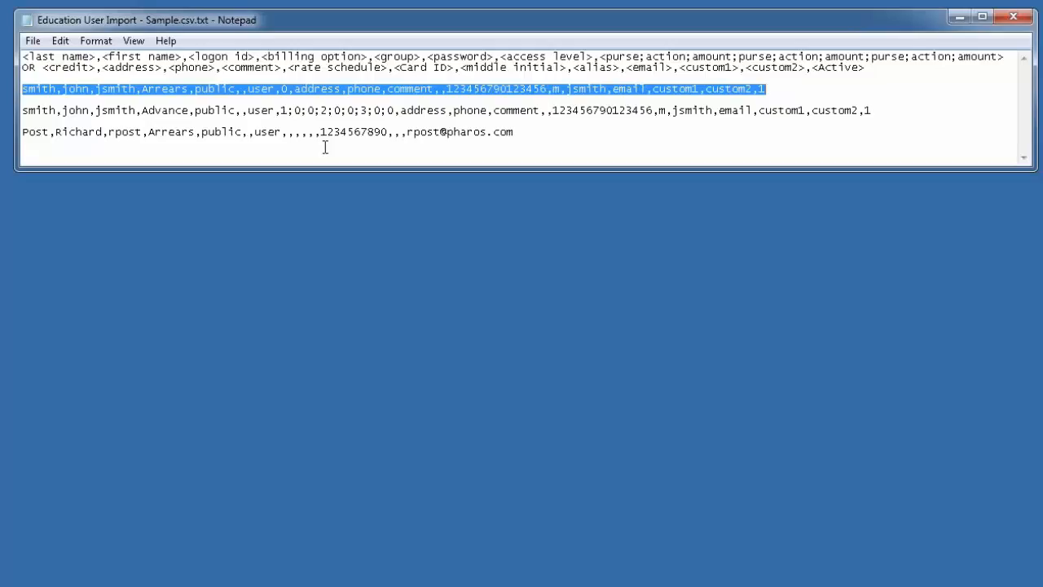
{"action": "mouse_move", "coordinate": [874, 80]}
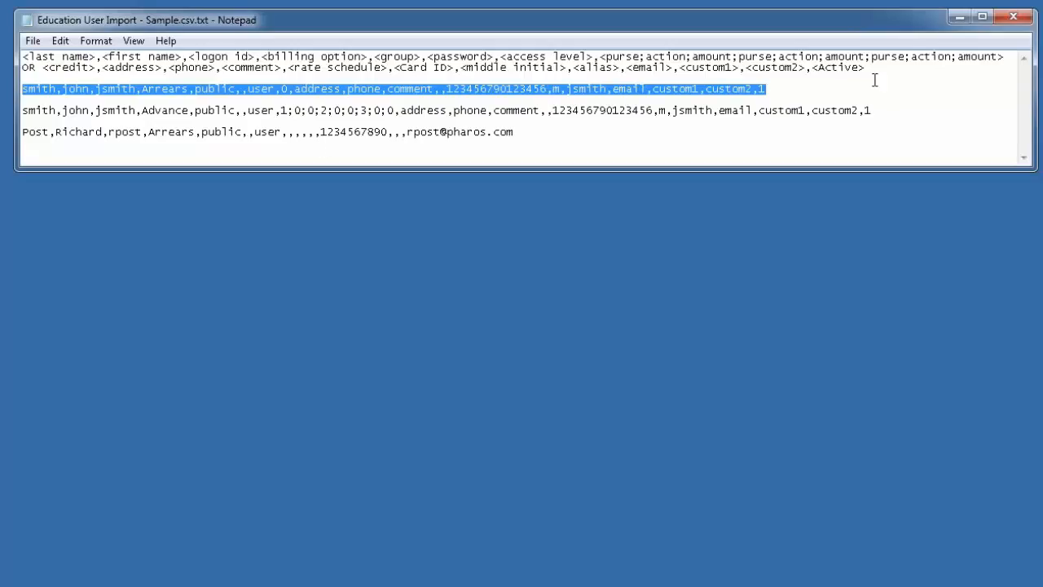
{"action": "mouse_move", "coordinate": [993, 58]}
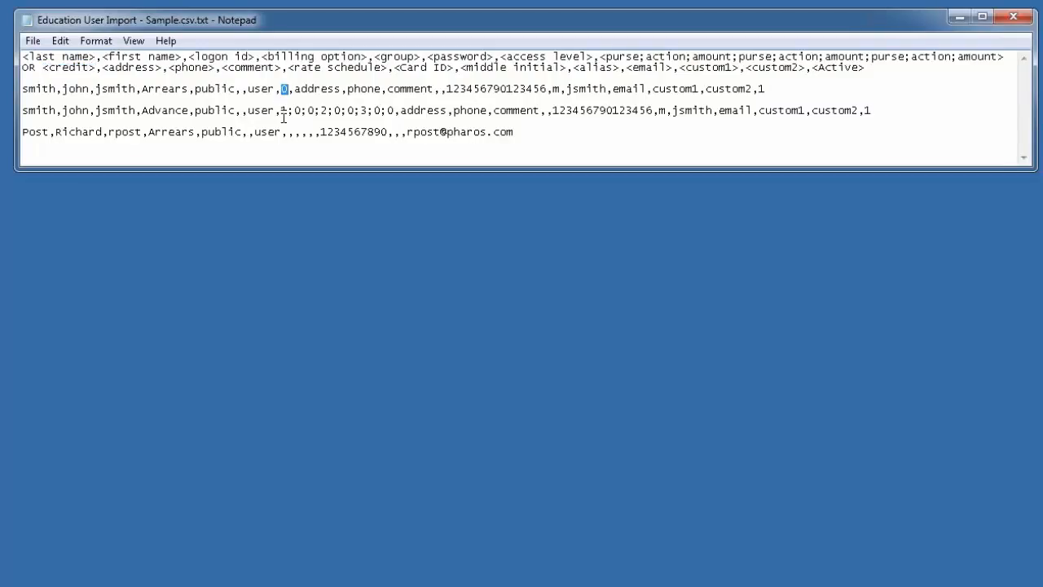
{"action": "left_click_drag", "start_coordinate": [276, 110], "coordinate": [393, 110]}
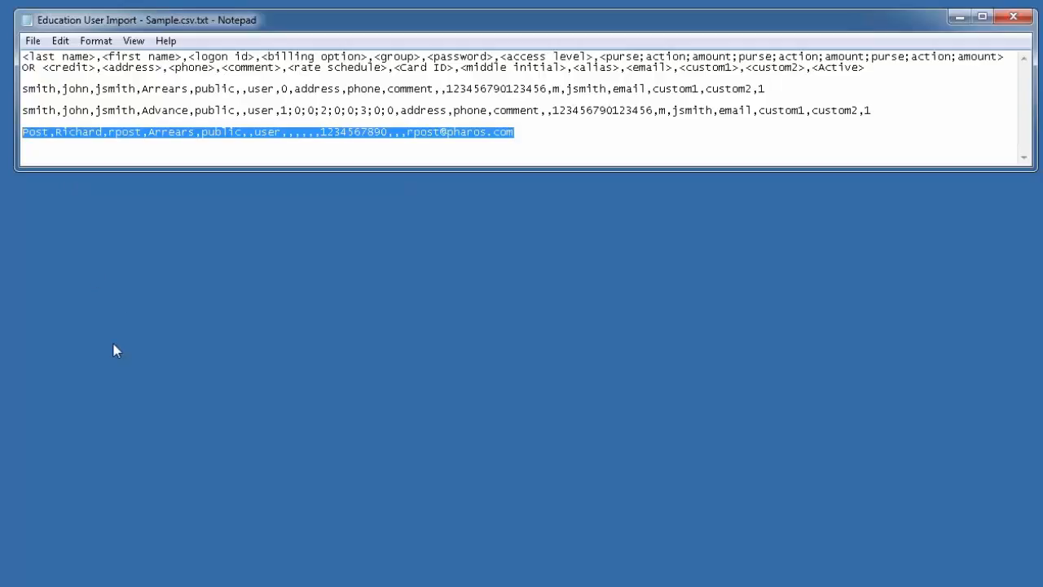
{"action": "mouse_move", "coordinate": [219, 153]}
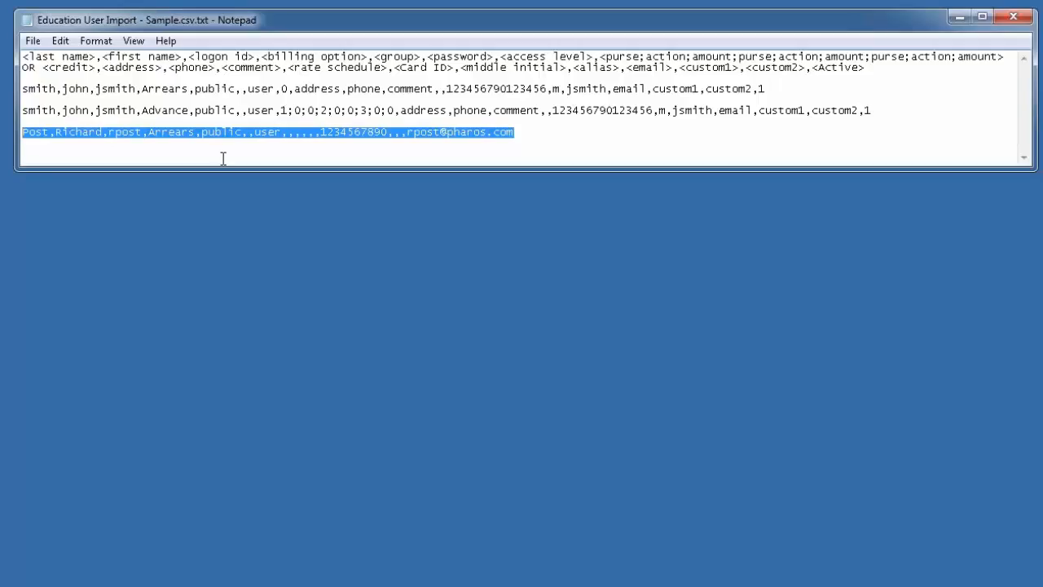
{"action": "left_click", "coordinate": [244, 143]}
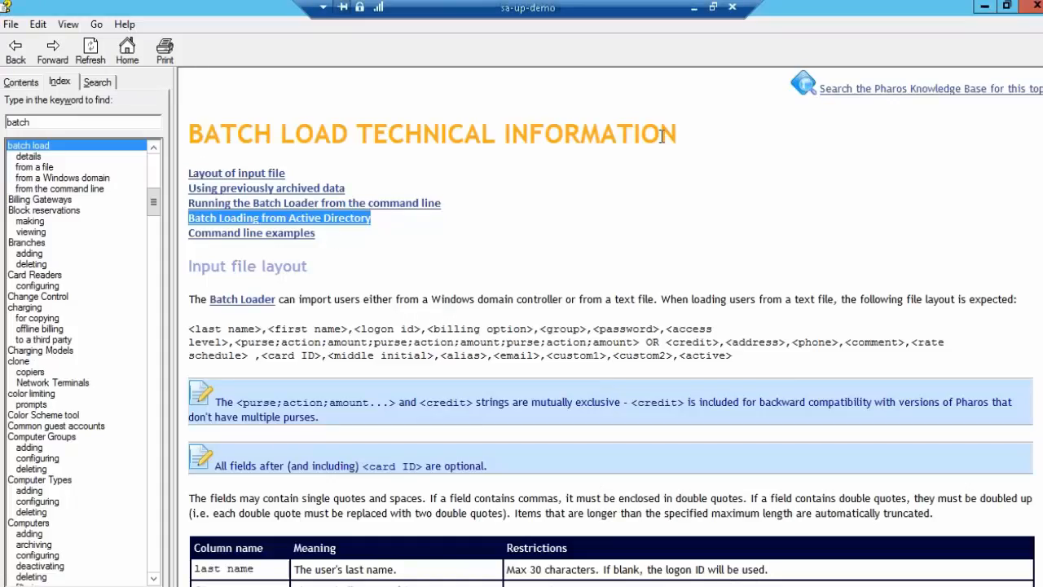
{"action": "mouse_move", "coordinate": [663, 332]}
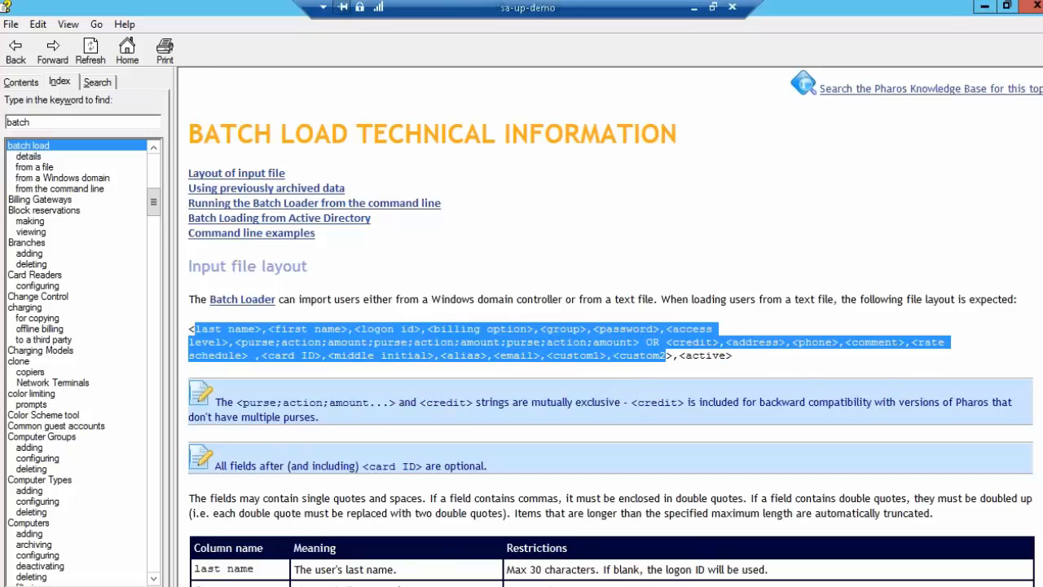
Scroll through the Batch Load field rules, command-line options and examples, highlighting one line
{"action": "scroll", "scroll_direction": "down", "scroll_amount": 3}
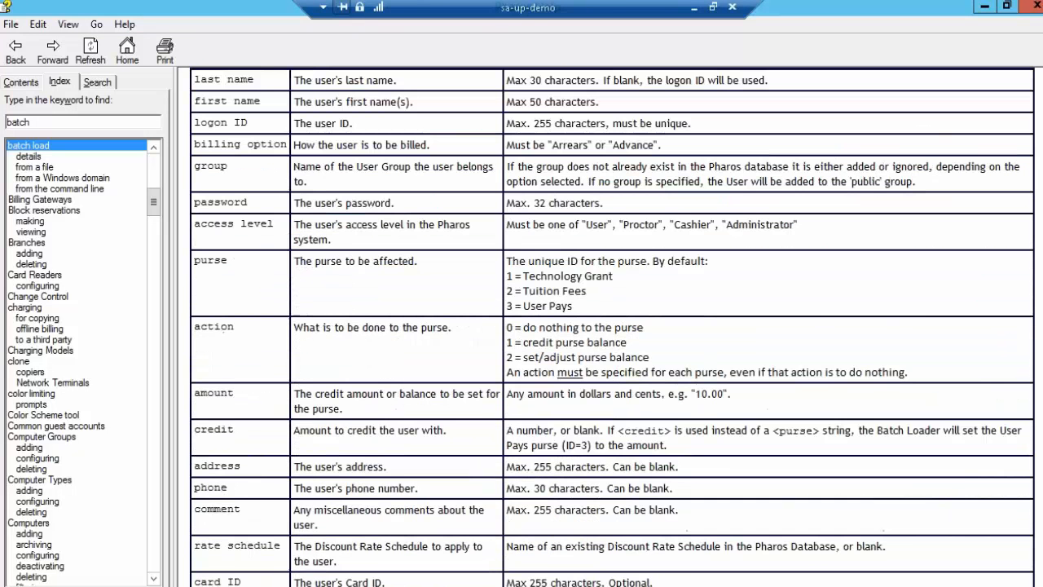
{"action": "scroll", "scroll_direction": "down", "scroll_amount": 3}
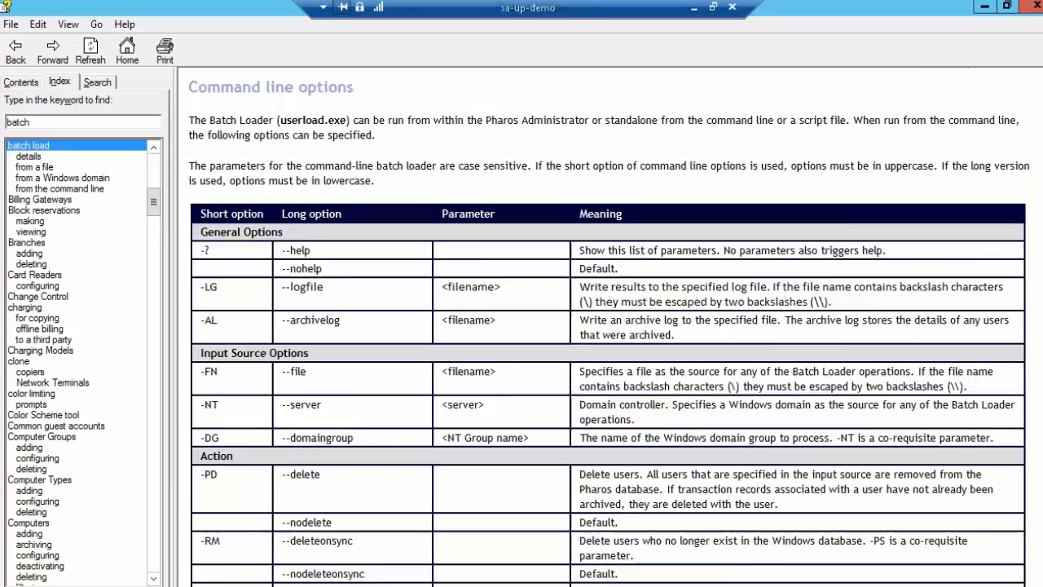
{"action": "scroll", "scroll_direction": "down", "scroll_amount": 3}
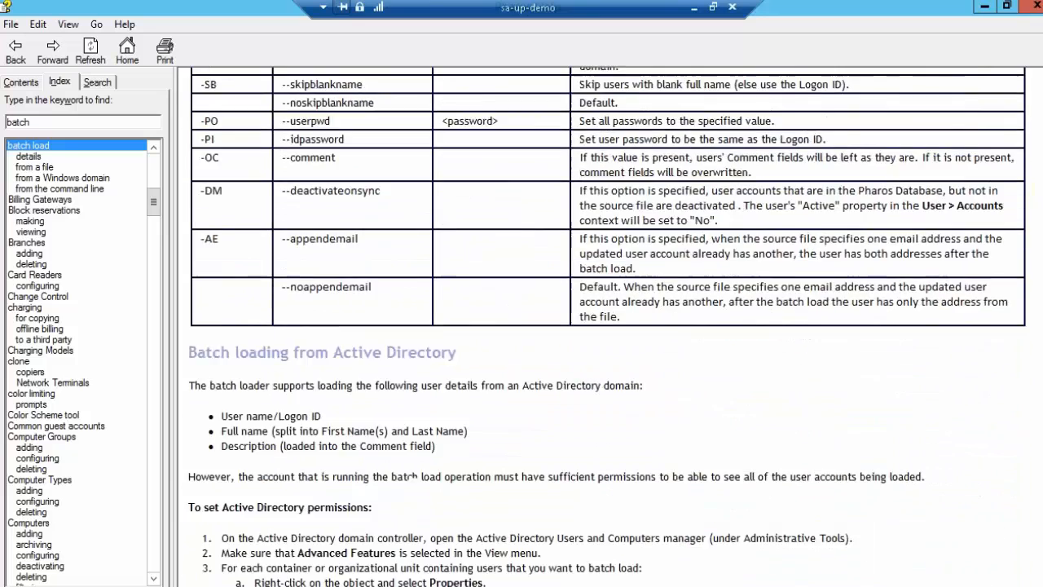
{"action": "scroll", "scroll_direction": "down", "scroll_amount": 3}
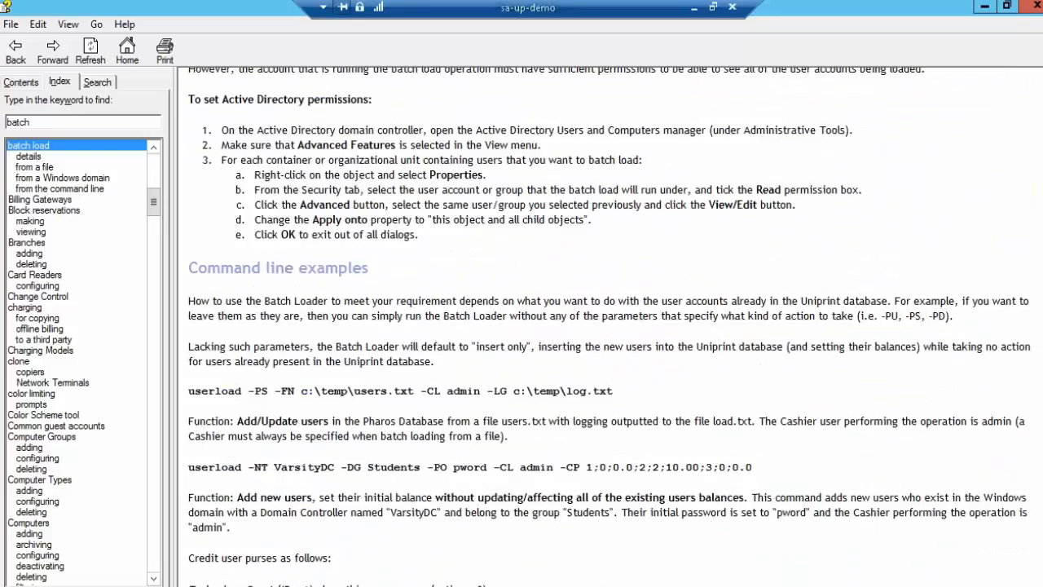
{"action": "left_click_drag", "start_coordinate": [188, 390], "coordinate": [587, 390]}
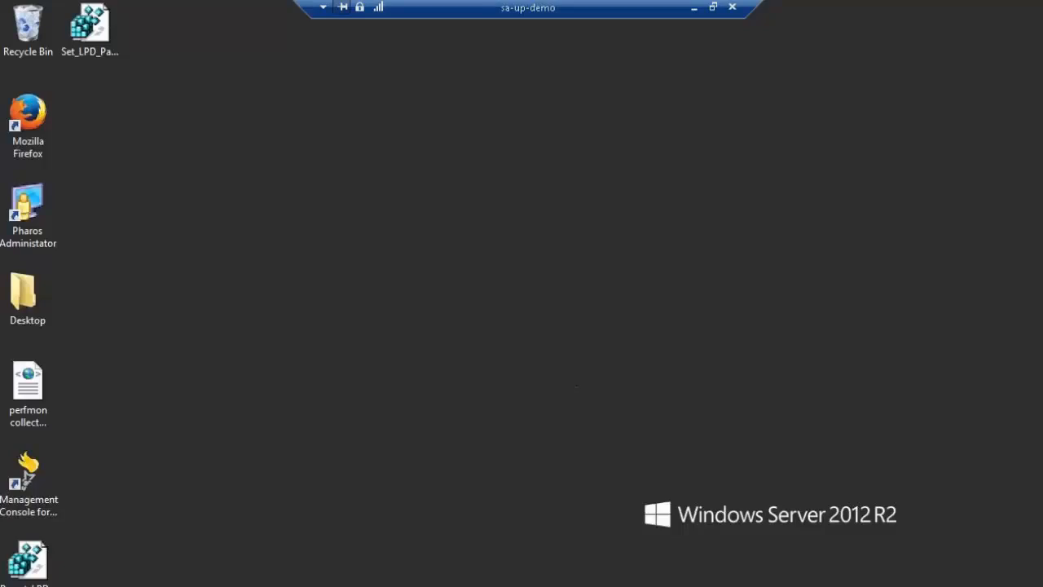
Select the Import Cost Centers / FOAPALs profile and open its Cost Center source Fields list
{"action": "double_click", "coordinate": [28, 203]}
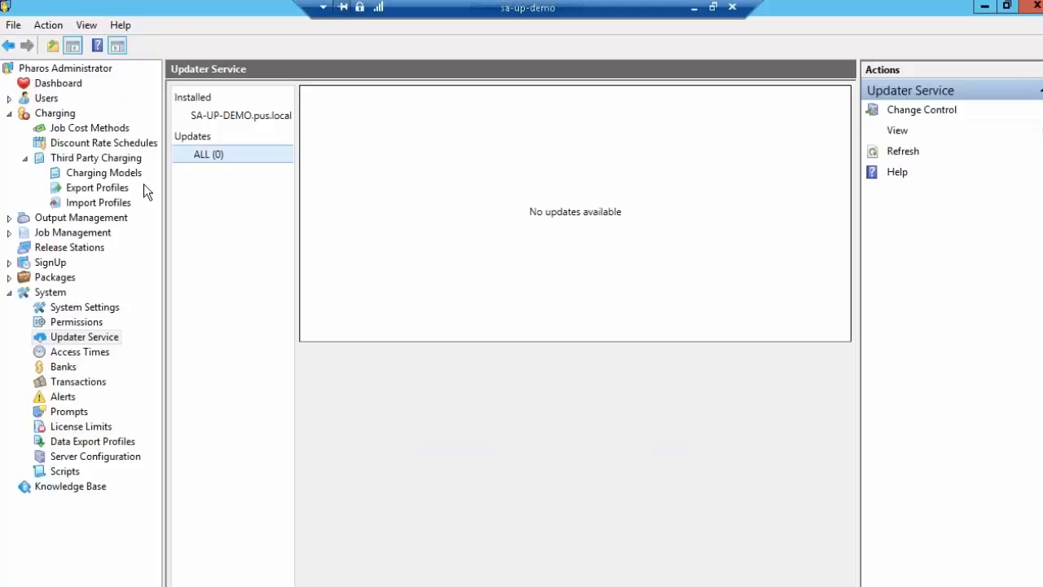
{"action": "left_click", "coordinate": [95, 157]}
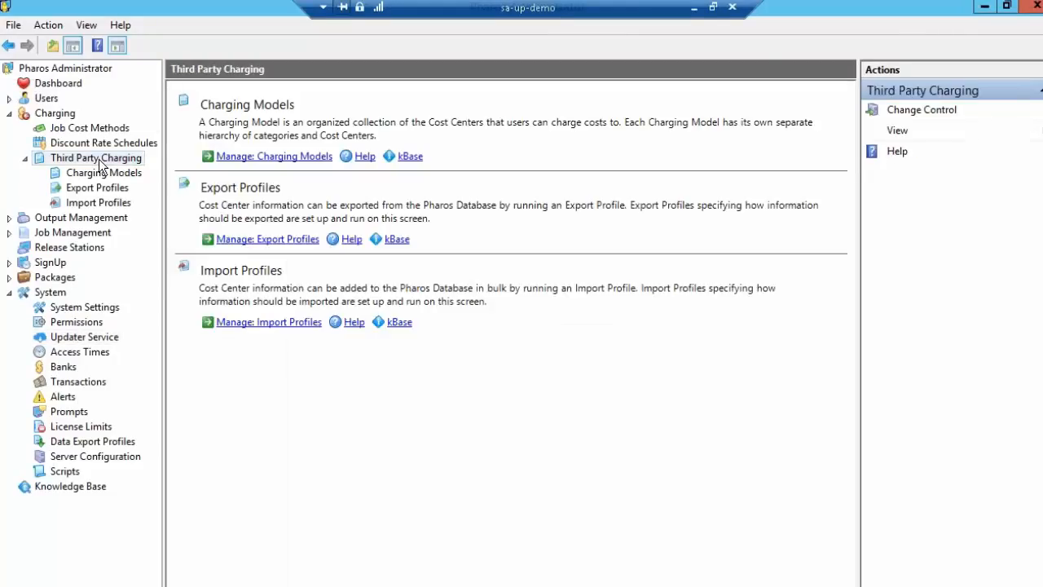
{"action": "mouse_move", "coordinate": [92, 210]}
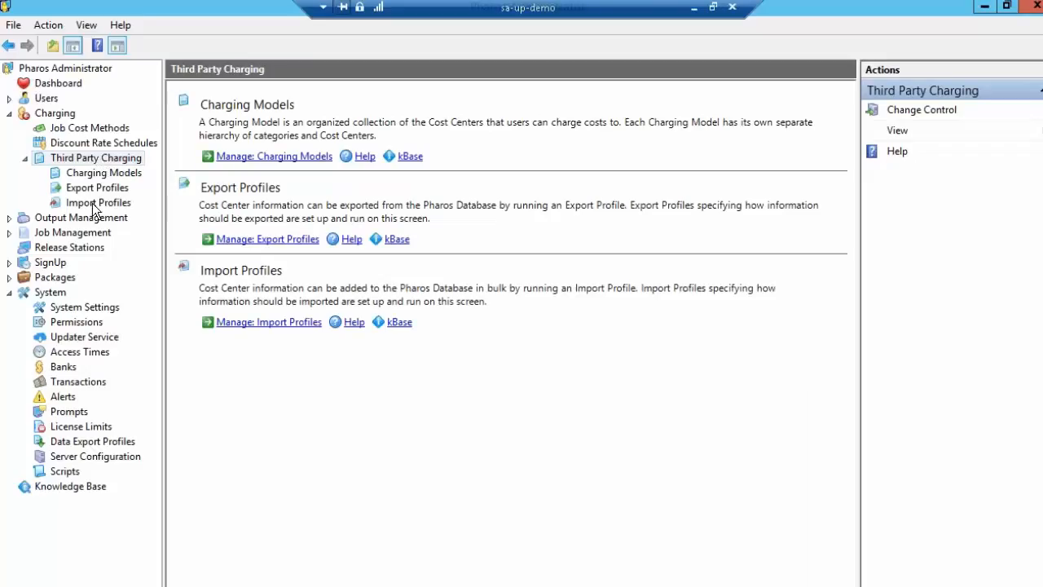
{"action": "left_click", "coordinate": [98, 202]}
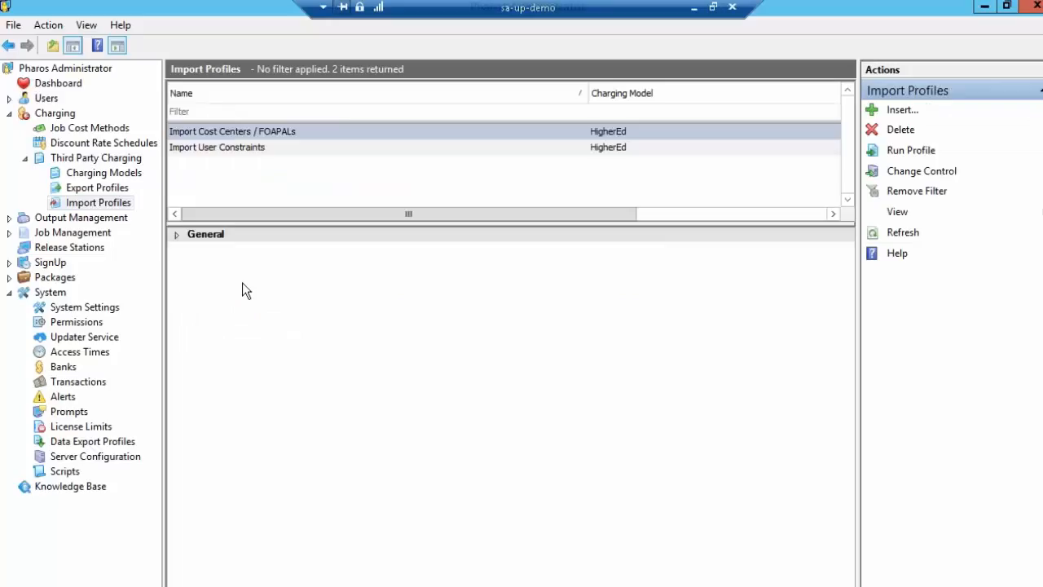
{"action": "mouse_move", "coordinate": [237, 166]}
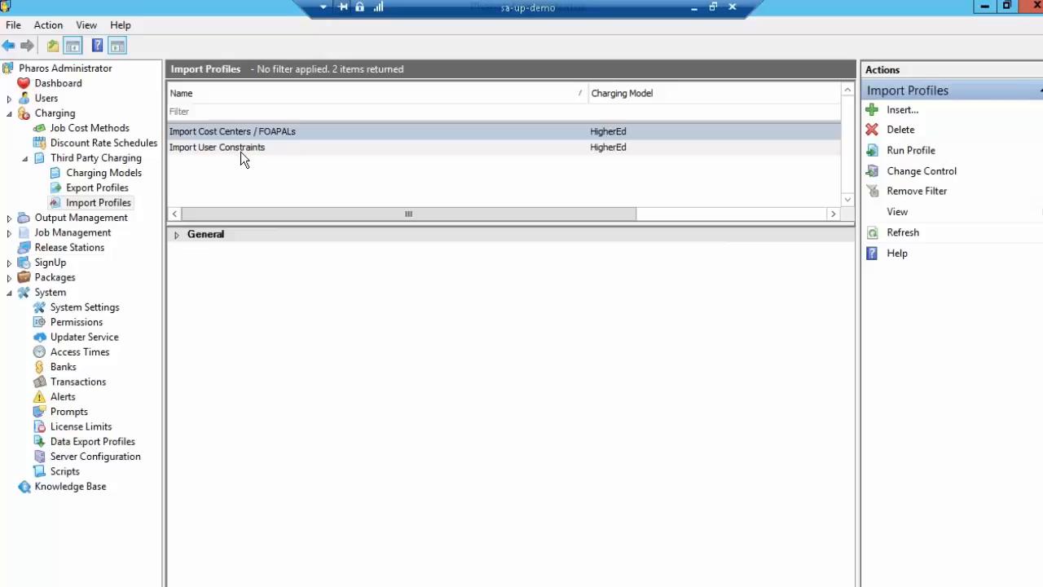
{"action": "left_click", "coordinate": [244, 132]}
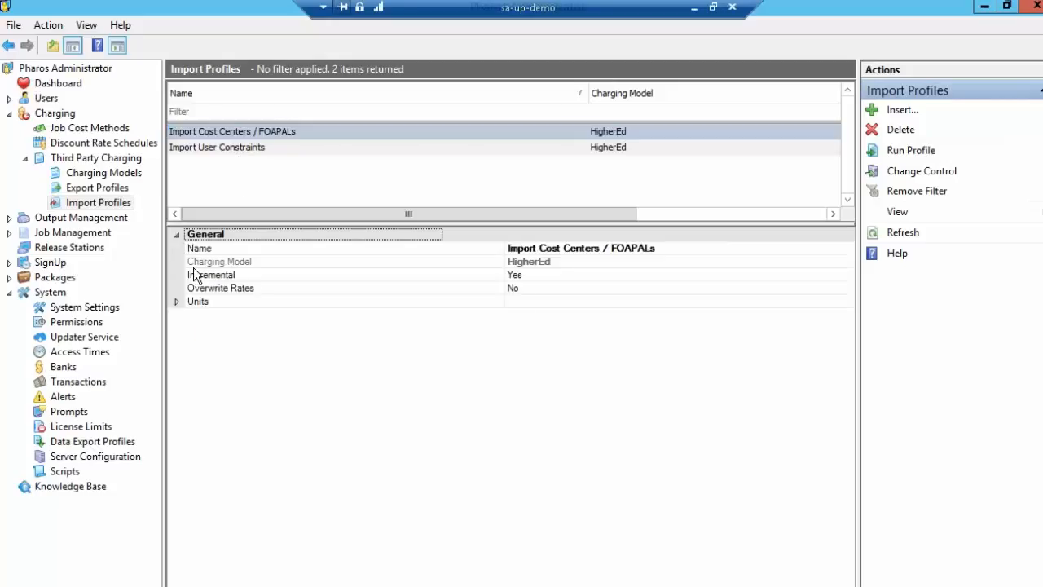
{"action": "left_click", "coordinate": [176, 300]}
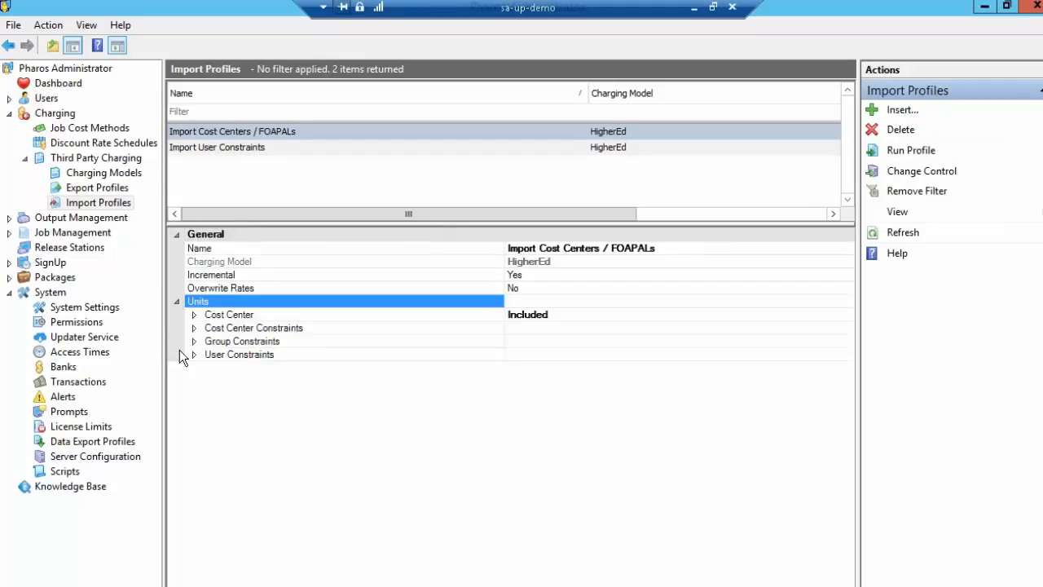
{"action": "left_click", "coordinate": [195, 315]}
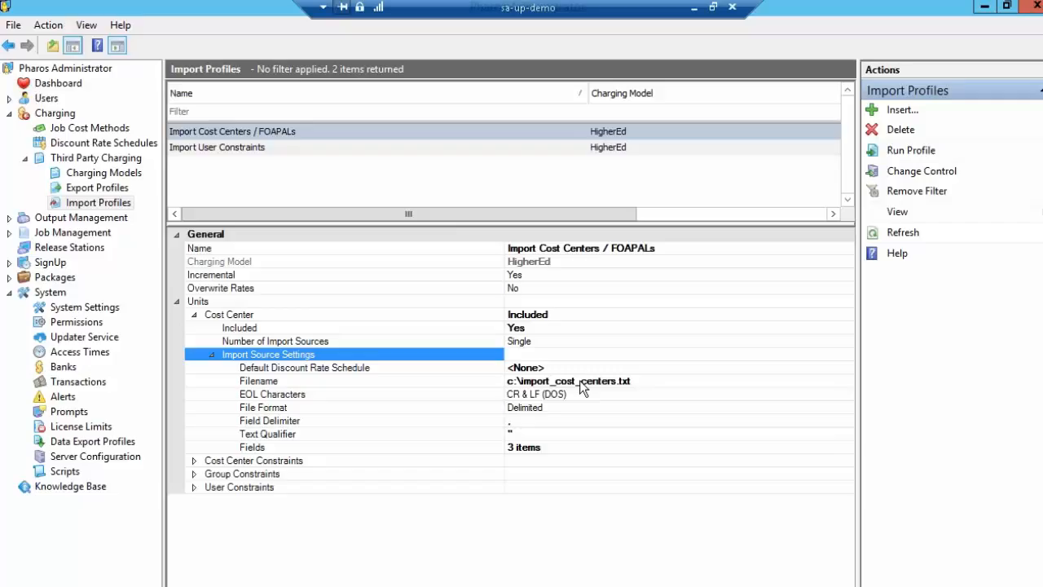
{"action": "left_click", "coordinate": [258, 380]}
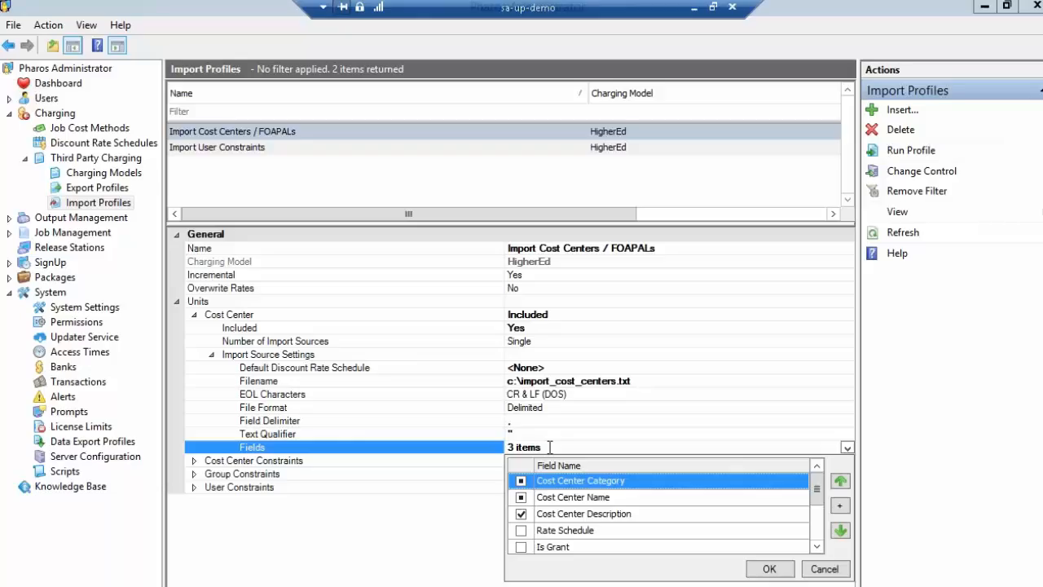
{"action": "mouse_move", "coordinate": [594, 423]}
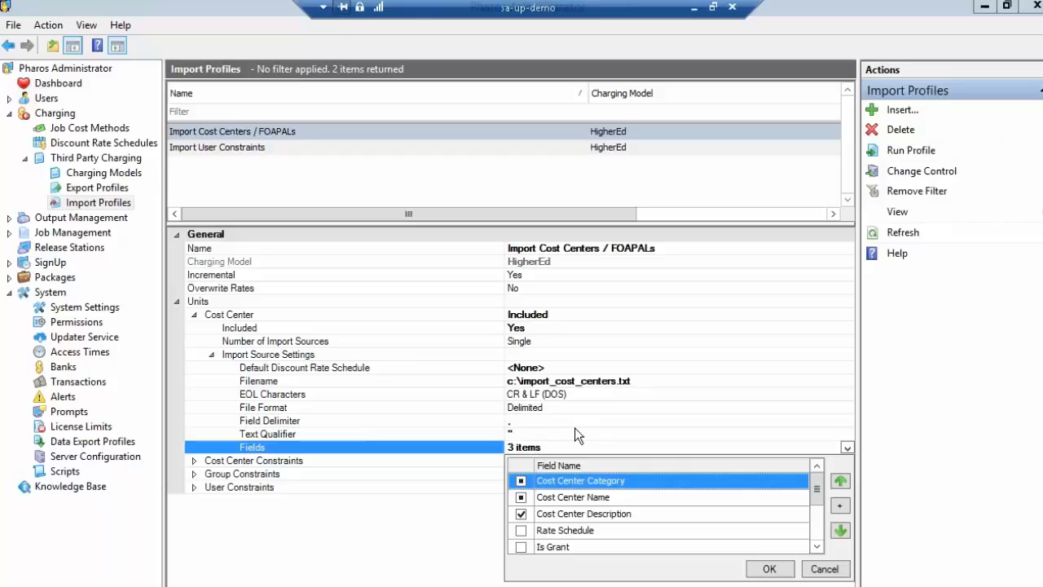
{"action": "mouse_move", "coordinate": [693, 27]}
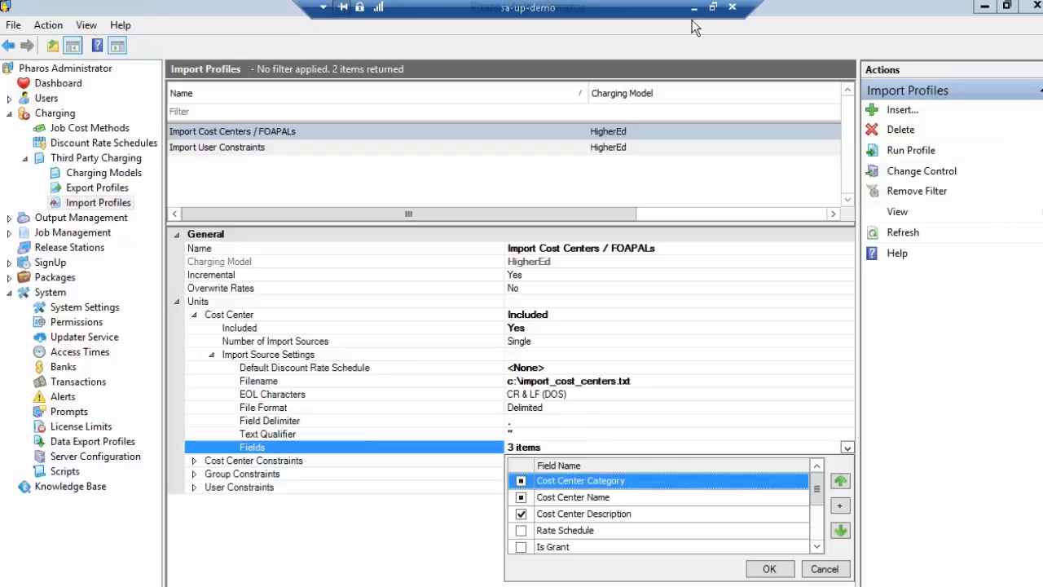
{"action": "mouse_move", "coordinate": [694, 7]}
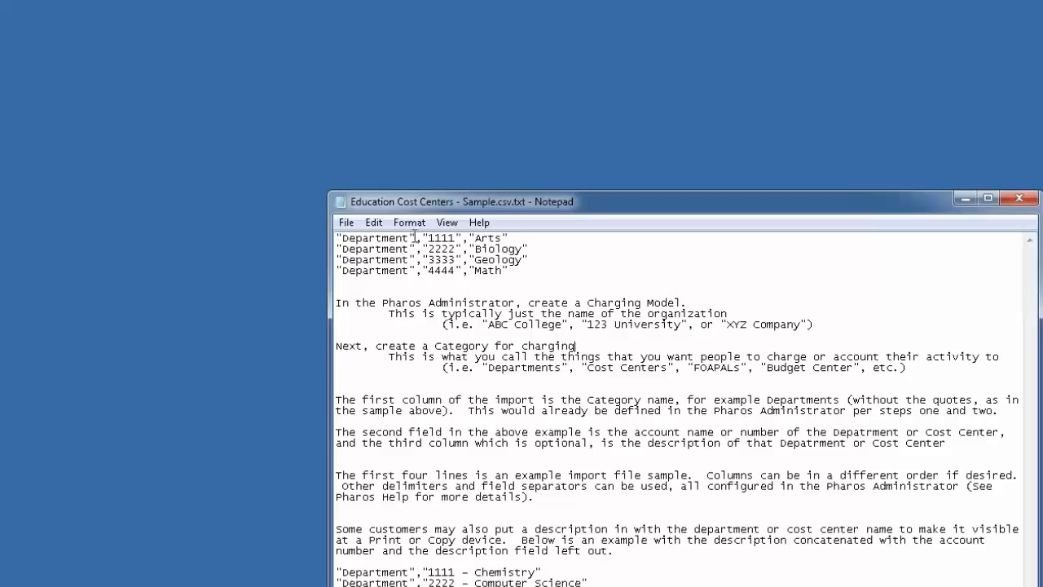
Highlight the Arts and Math descriptions in the Education Cost Centers sample file
{"action": "double_click", "coordinate": [374, 237]}
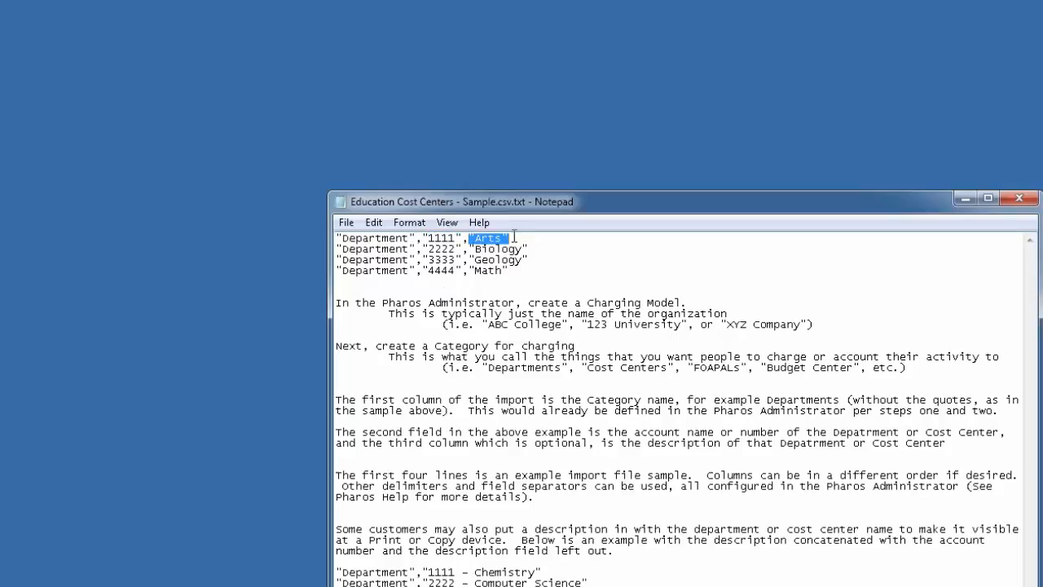
{"action": "mouse_move", "coordinate": [536, 294]}
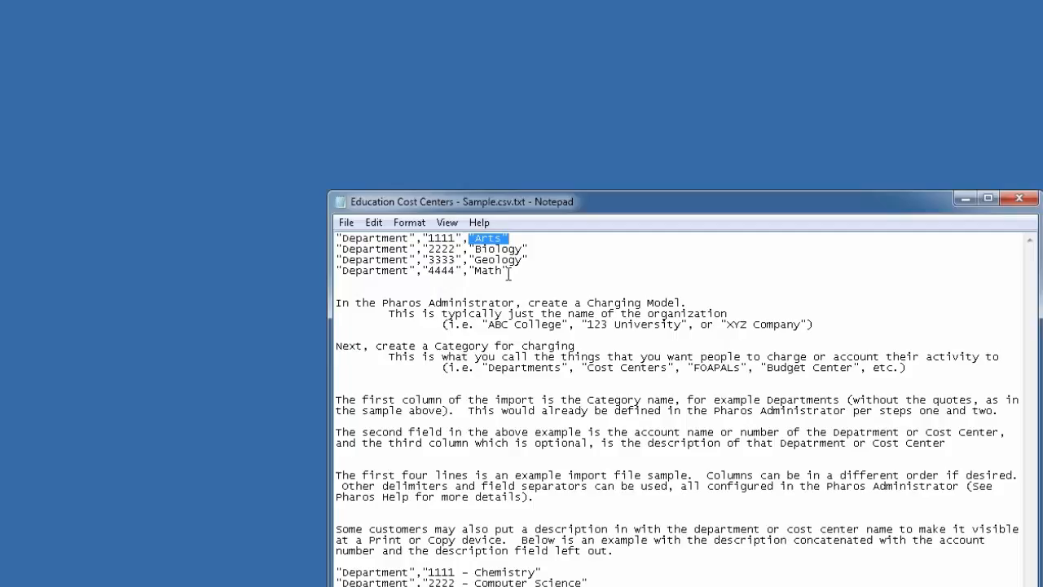
{"action": "double_click", "coordinate": [489, 271]}
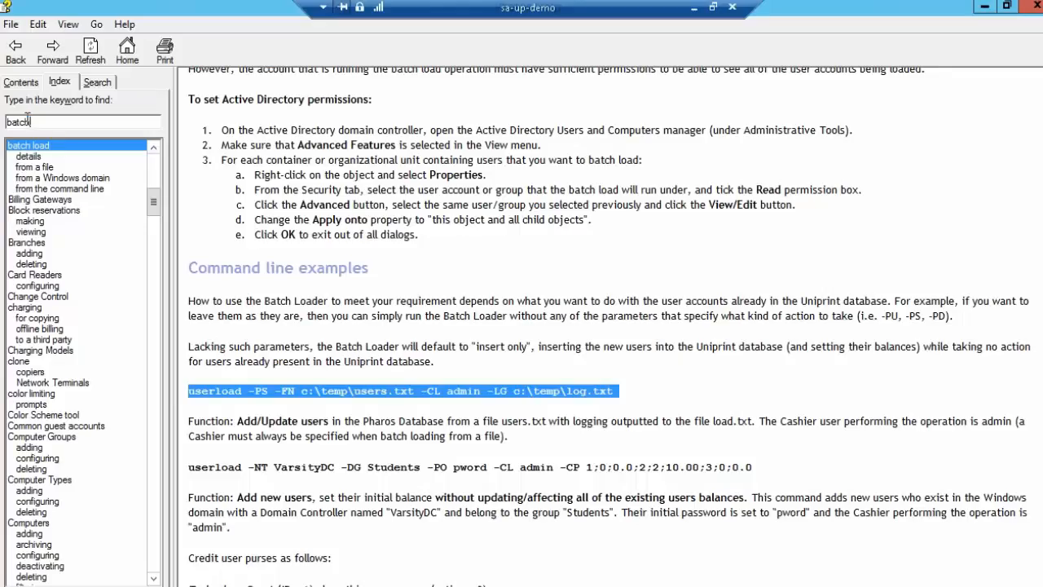
Look up 'import profile' in the Help index and scroll to configuring import fields
{"action": "type", "text": "impor"}
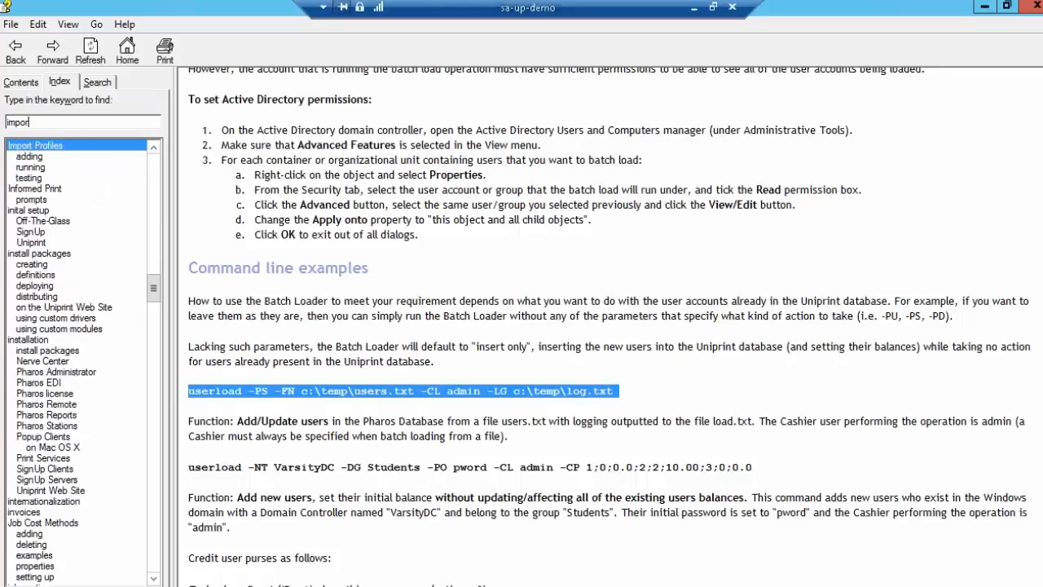
{"action": "type", "text": "import profile"}
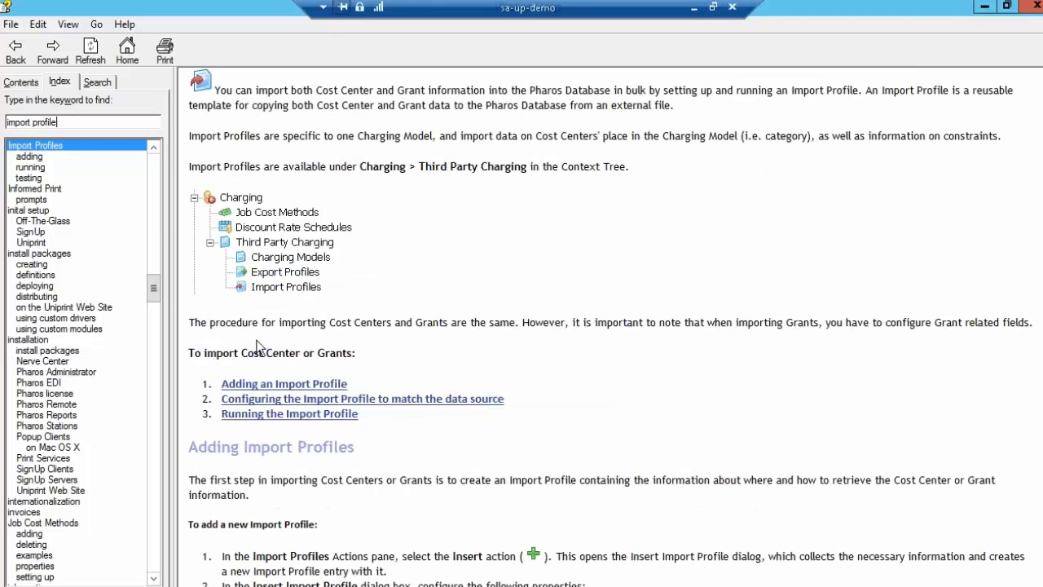
{"action": "scroll", "scroll_direction": "down", "scroll_amount": 3}
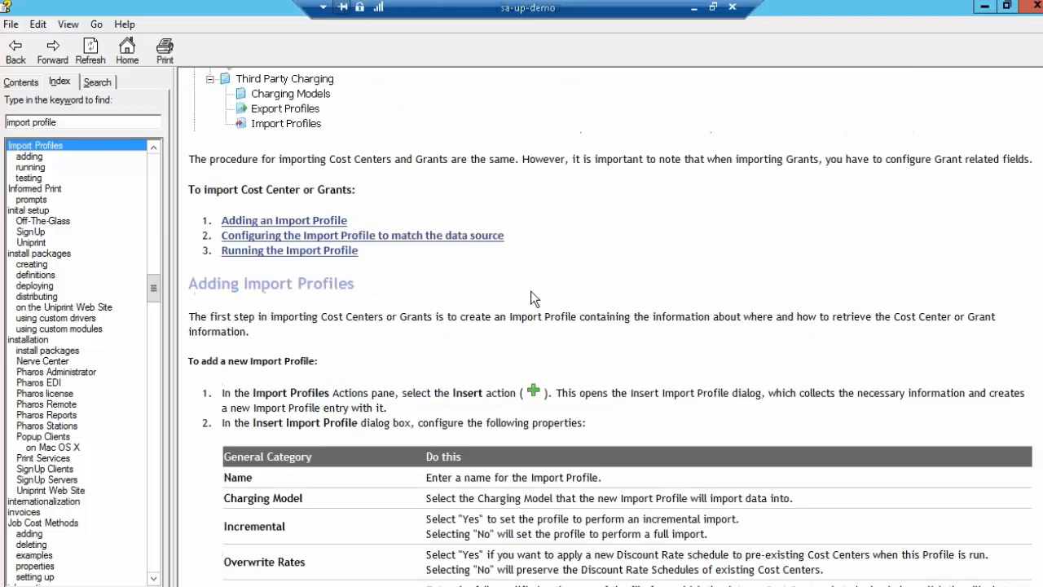
{"action": "scroll", "scroll_direction": "down", "scroll_amount": 3}
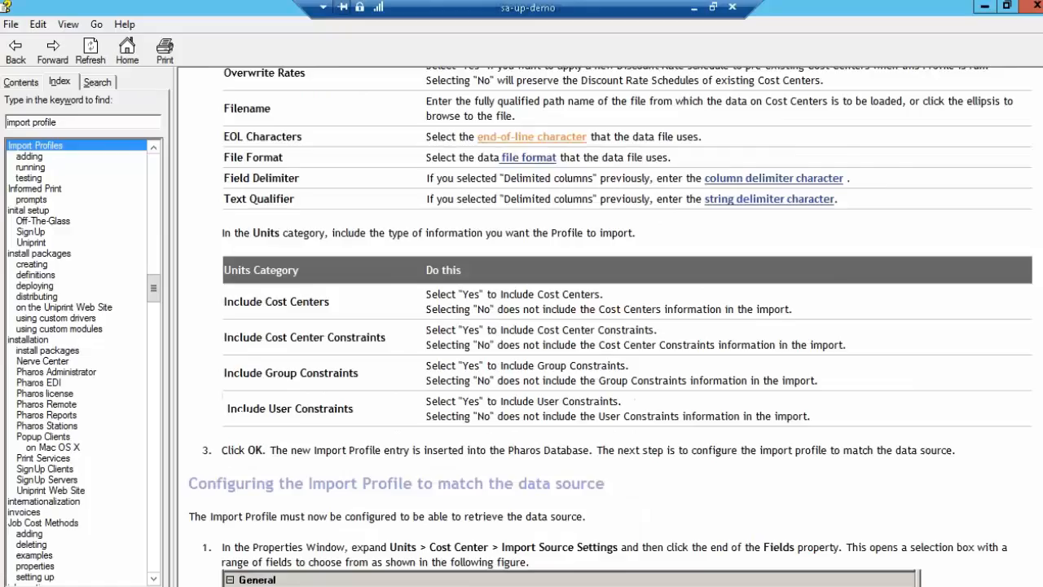
{"action": "scroll", "scroll_direction": "down", "scroll_amount": 3}
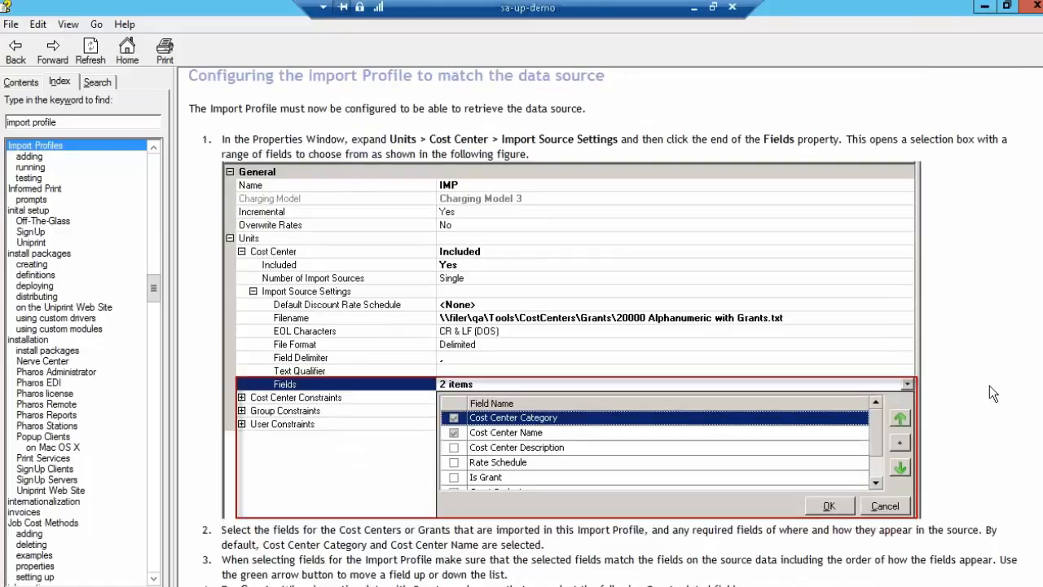
{"action": "scroll", "scroll_direction": "down", "scroll_amount": 3}
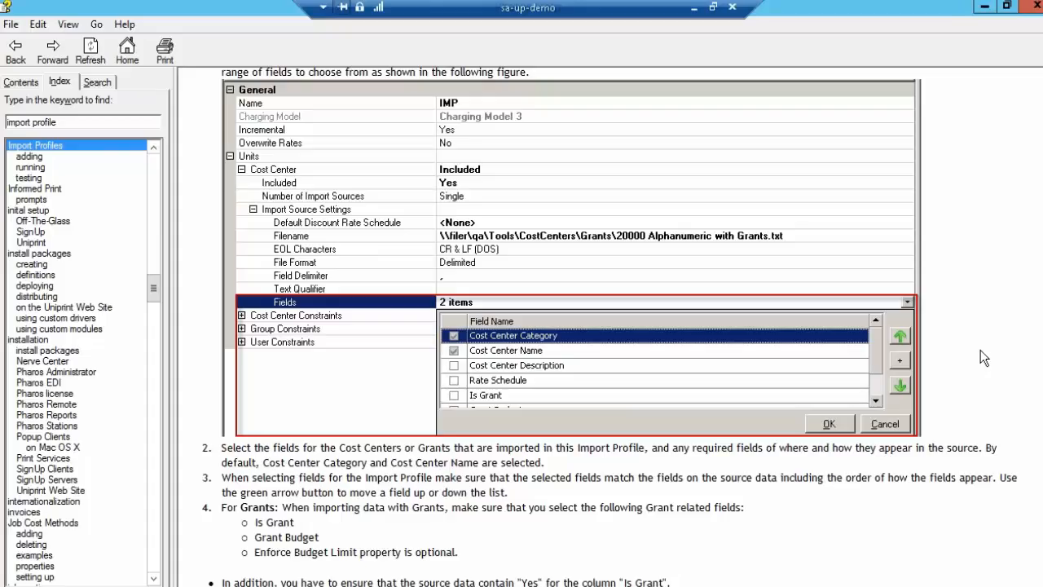
{"action": "mouse_move", "coordinate": [985, 7]}
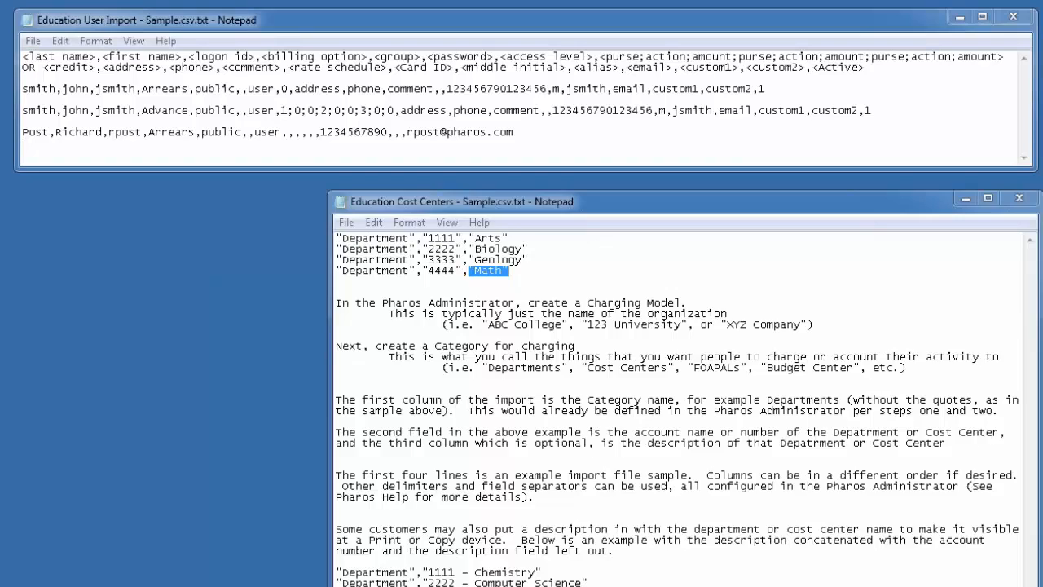
Bring the Cost Center User Constraints sample forward and highlight cost center number 1111
{"action": "left_click", "coordinate": [1012, 15]}
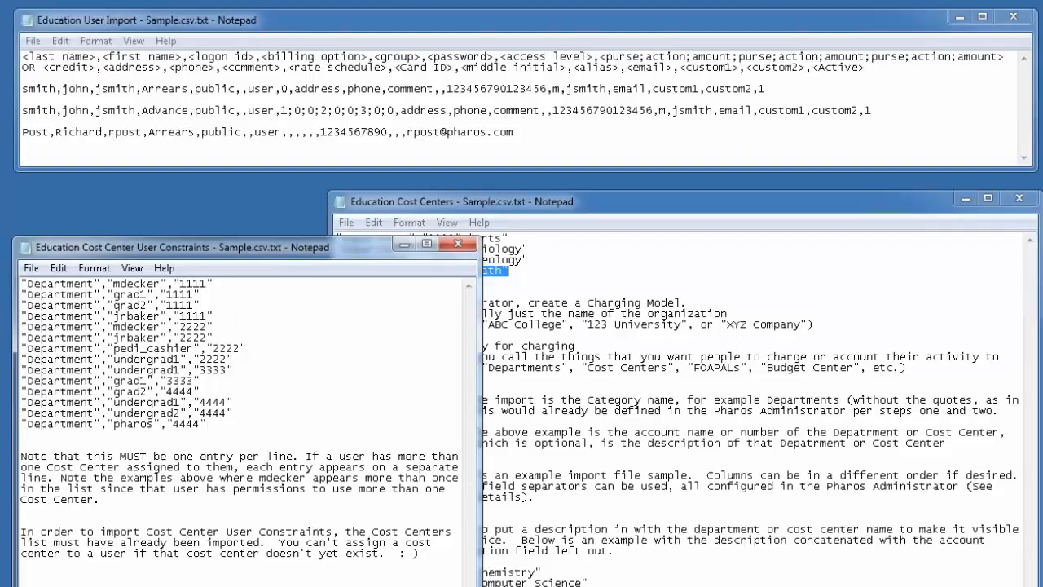
{"action": "double_click", "coordinate": [135, 282]}
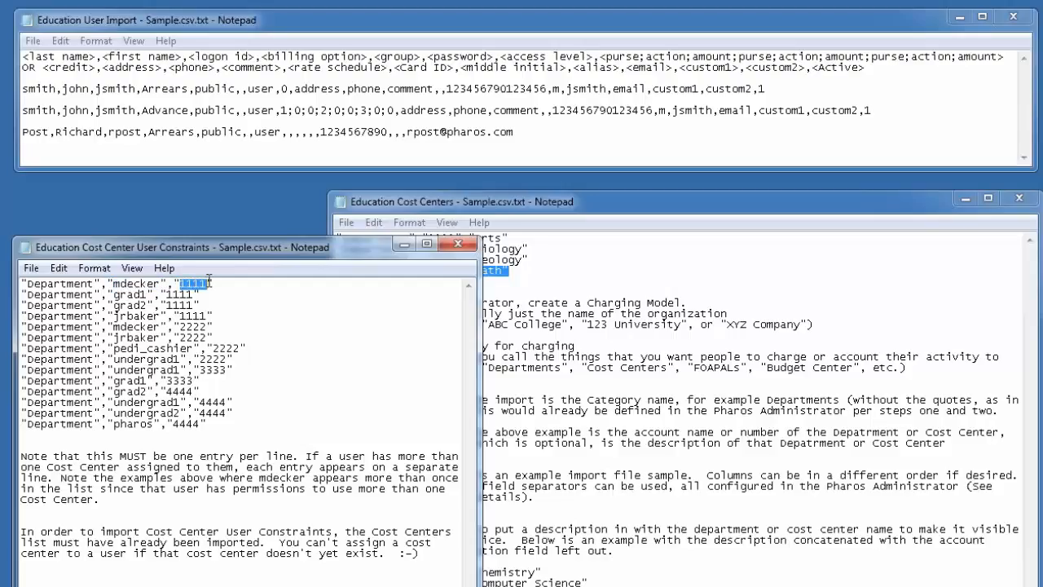
{"action": "mouse_move", "coordinate": [217, 330]}
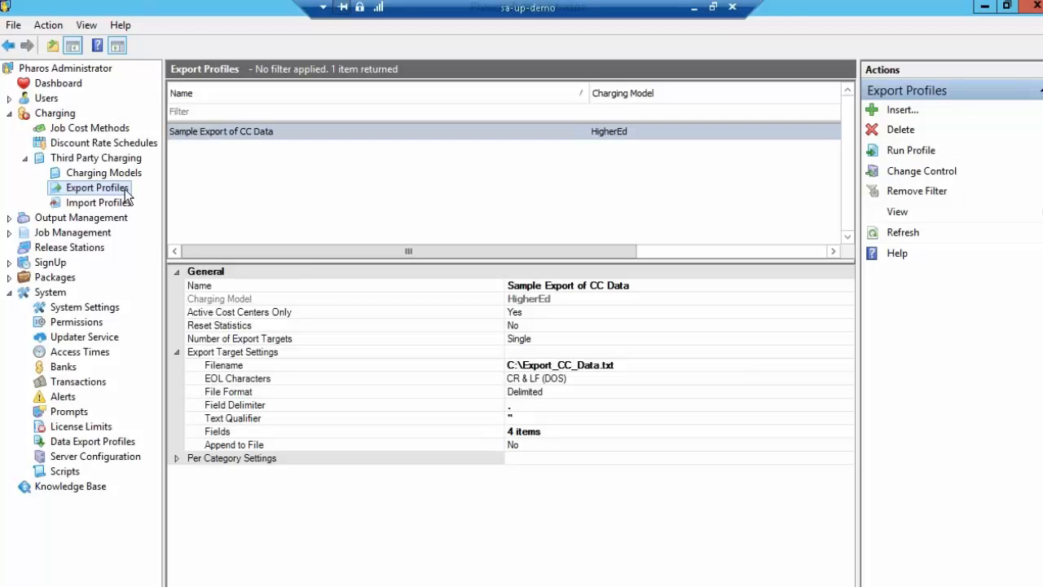
{"action": "mouse_move", "coordinate": [121, 215]}
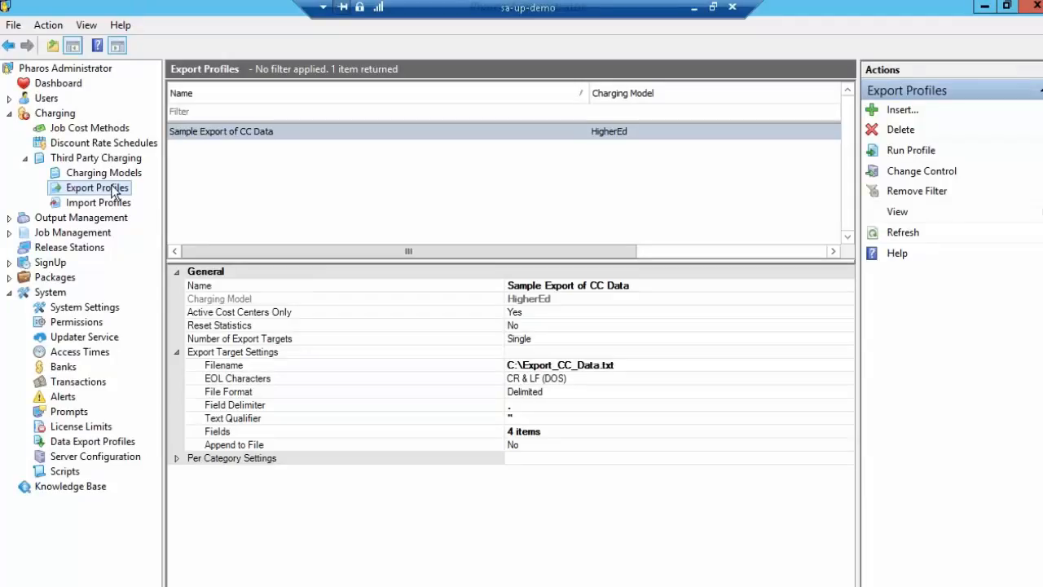
{"action": "mouse_move", "coordinate": [277, 187]}
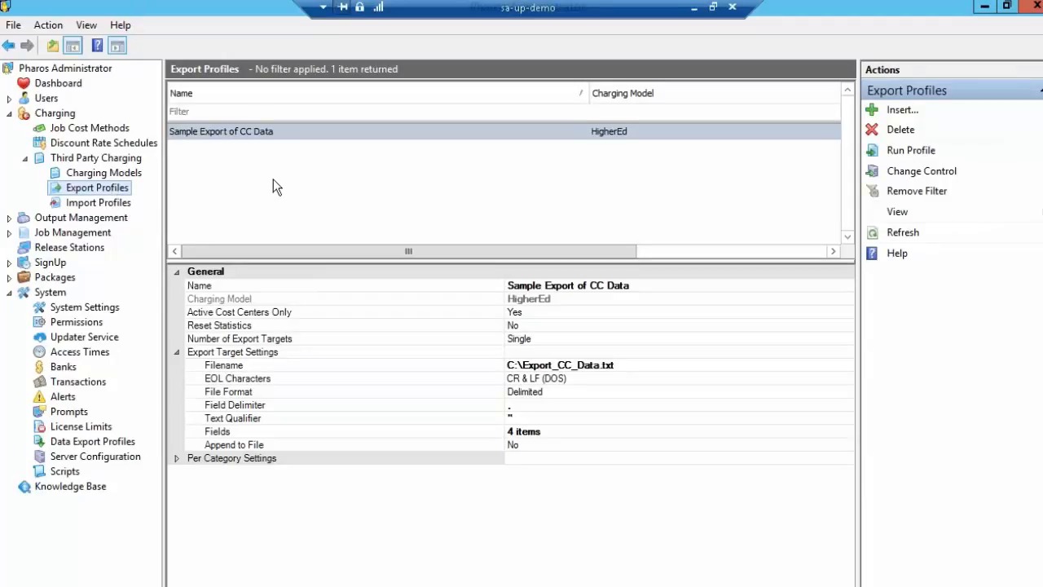
Select Sample Export of CC Data and list its four checked export fields
{"action": "left_click", "coordinate": [221, 131]}
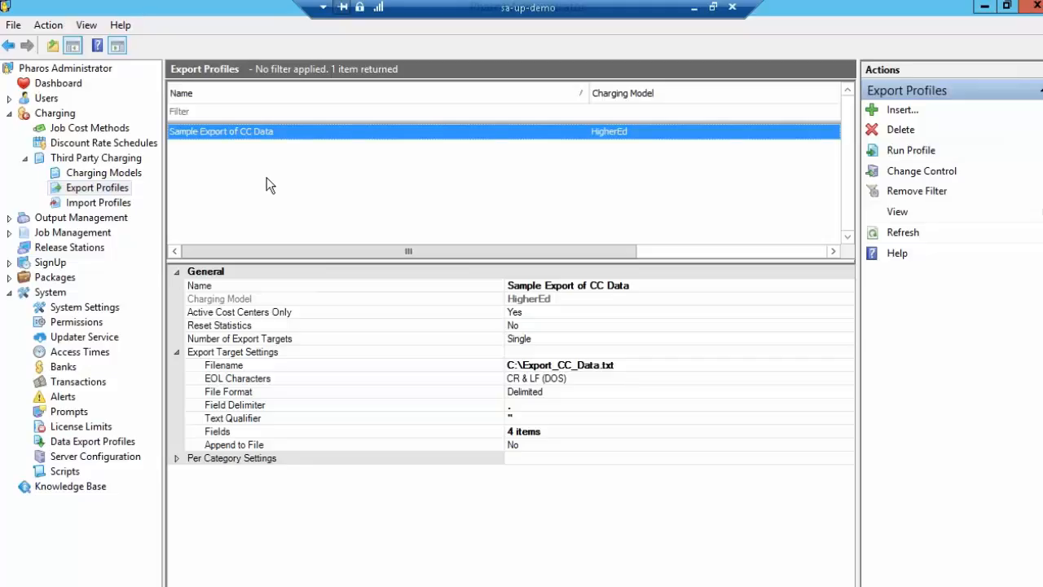
{"action": "mouse_move", "coordinate": [545, 369]}
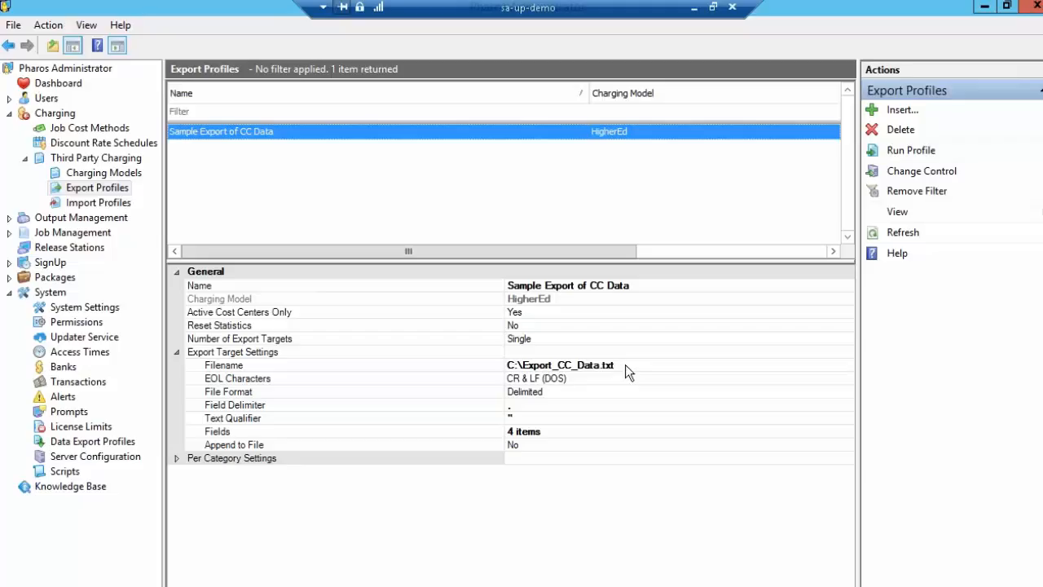
{"action": "left_click", "coordinate": [560, 364]}
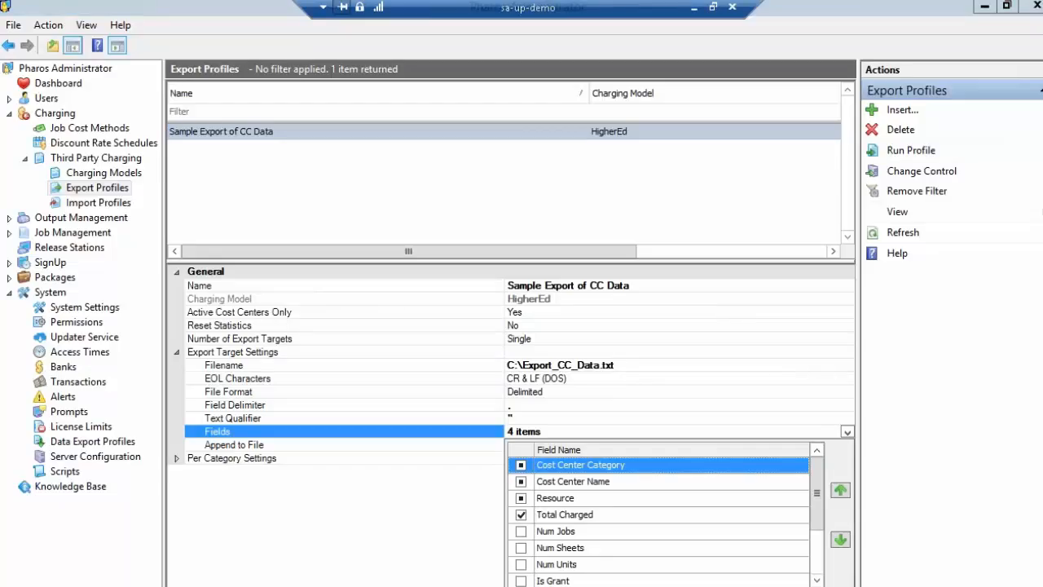
{"action": "mouse_move", "coordinate": [660, 41]}
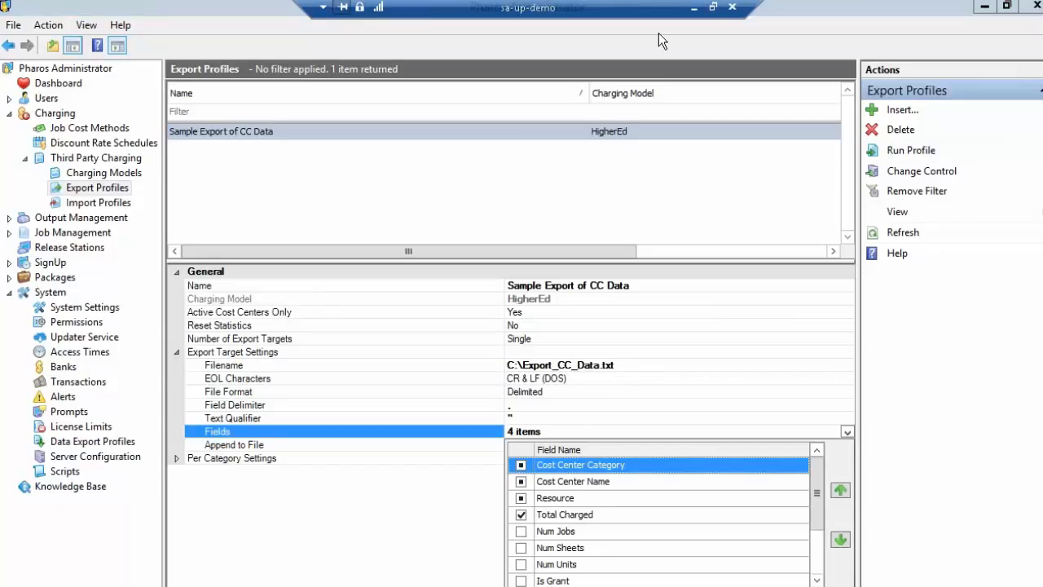
{"action": "mouse_move", "coordinate": [693, 7]}
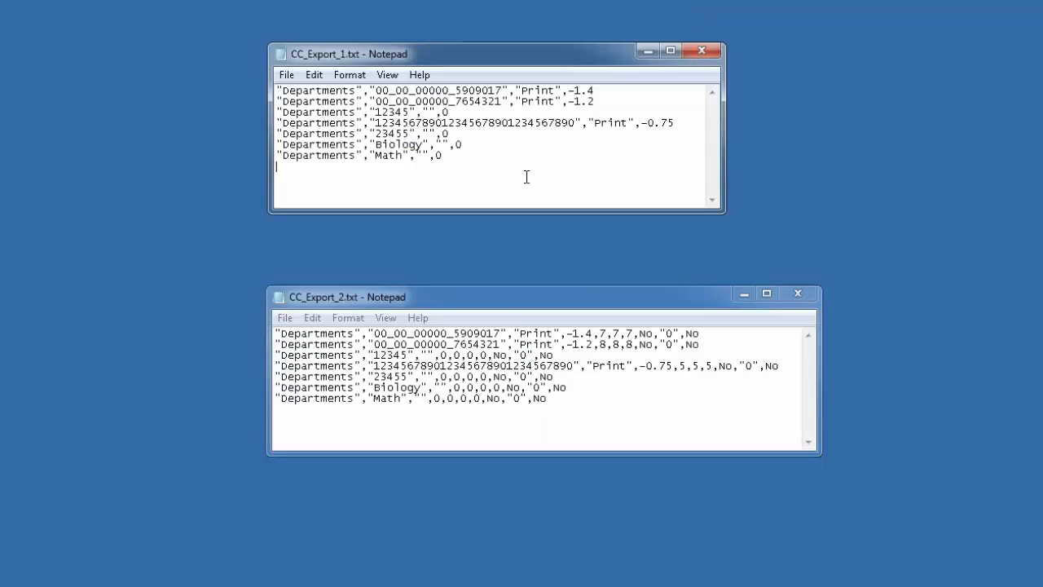
{"action": "key", "text": "ctrl+a"}
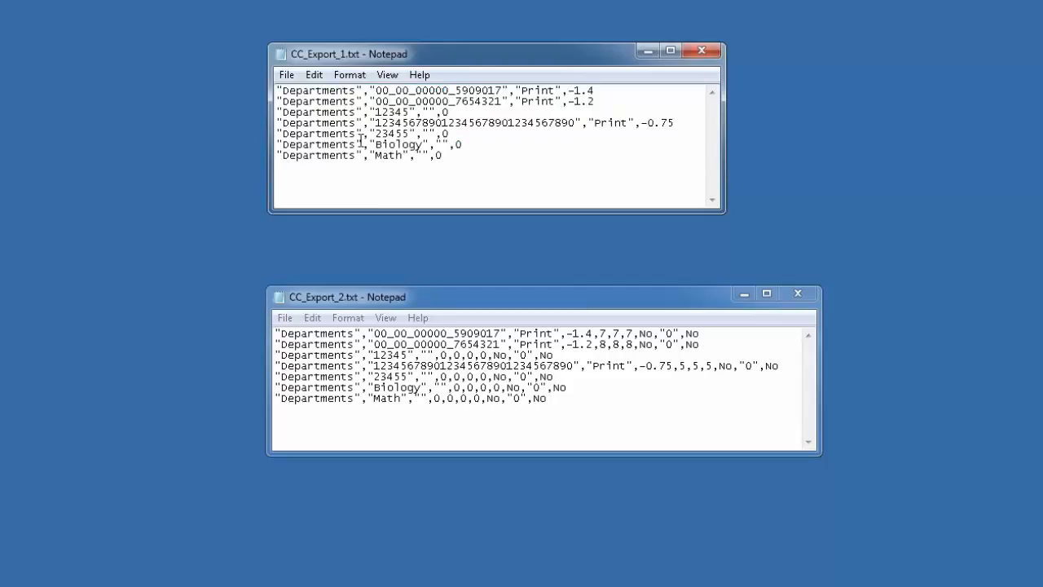
{"action": "double_click", "coordinate": [318, 90]}
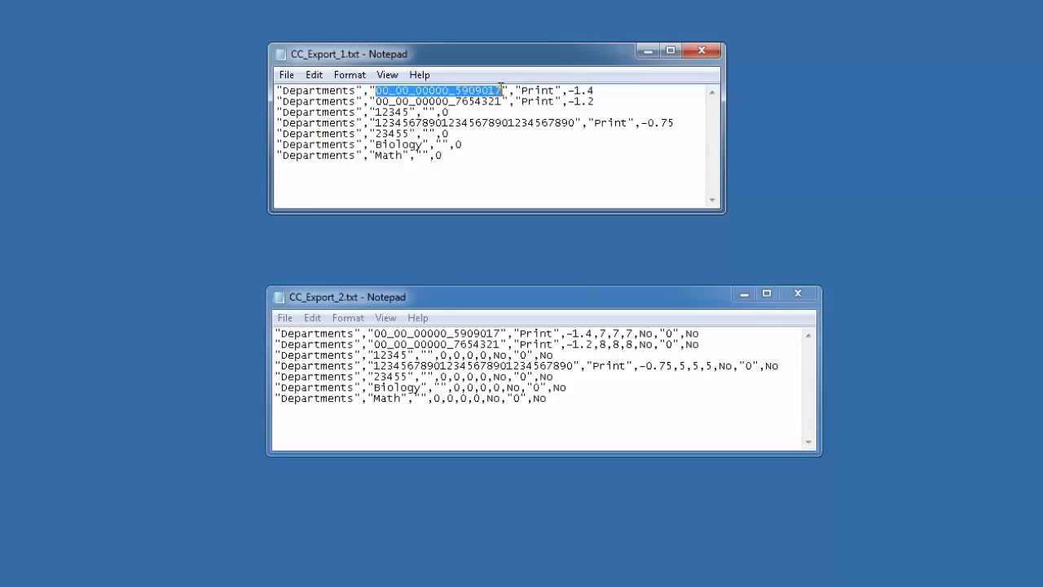
{"action": "left_click", "coordinate": [523, 90]}
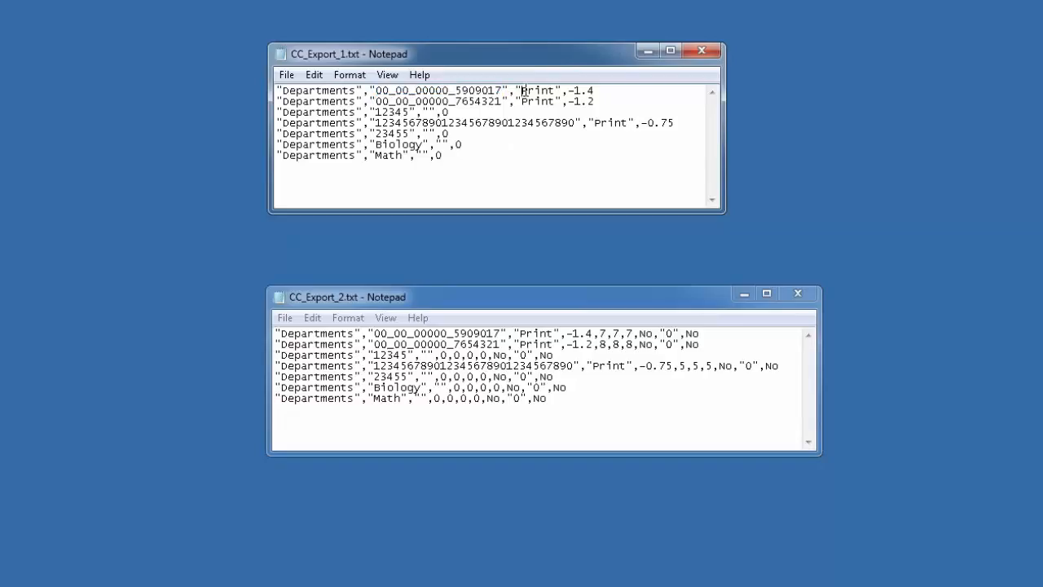
{"action": "double_click", "coordinate": [537, 91]}
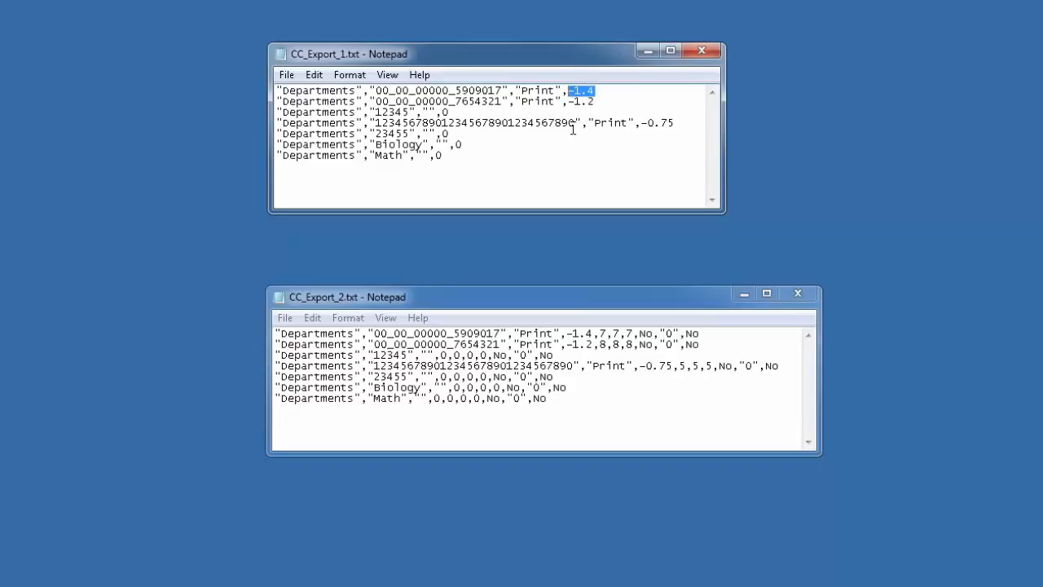
{"action": "mouse_move", "coordinate": [569, 149]}
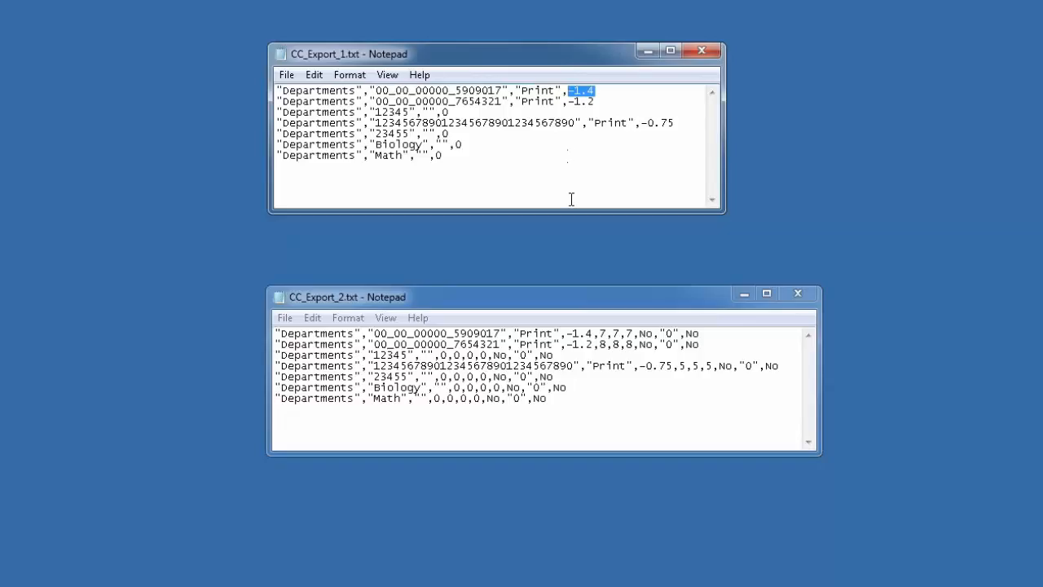
{"action": "mouse_move", "coordinate": [569, 408]}
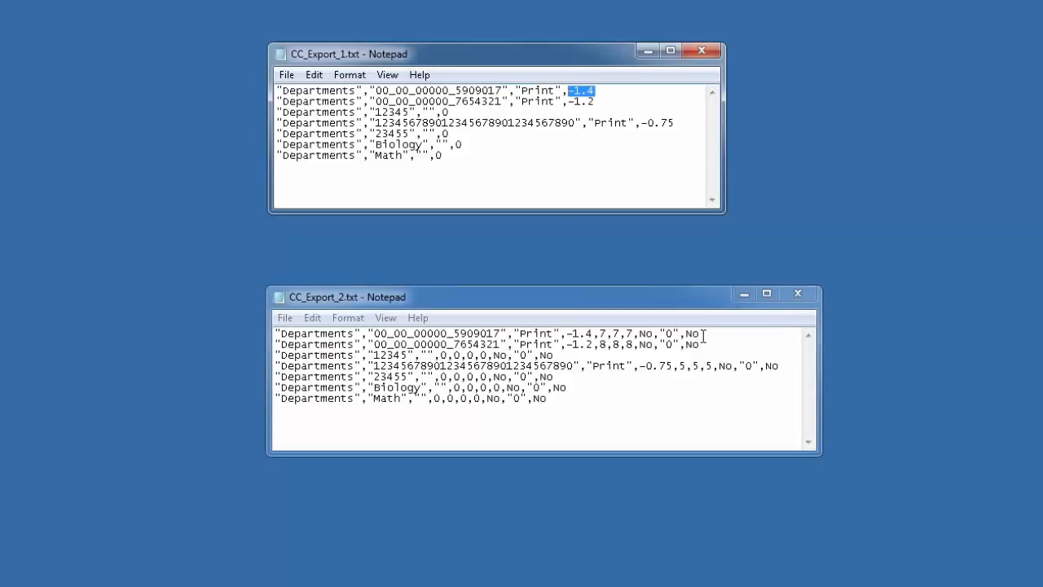
{"action": "triple_click", "coordinate": [489, 333]}
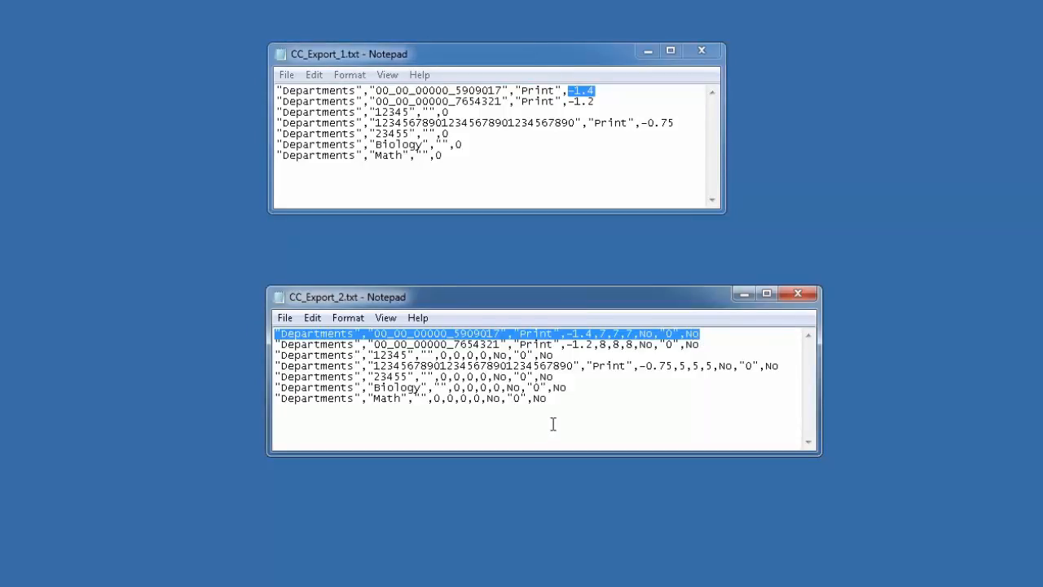
{"action": "mouse_move", "coordinate": [598, 384]}
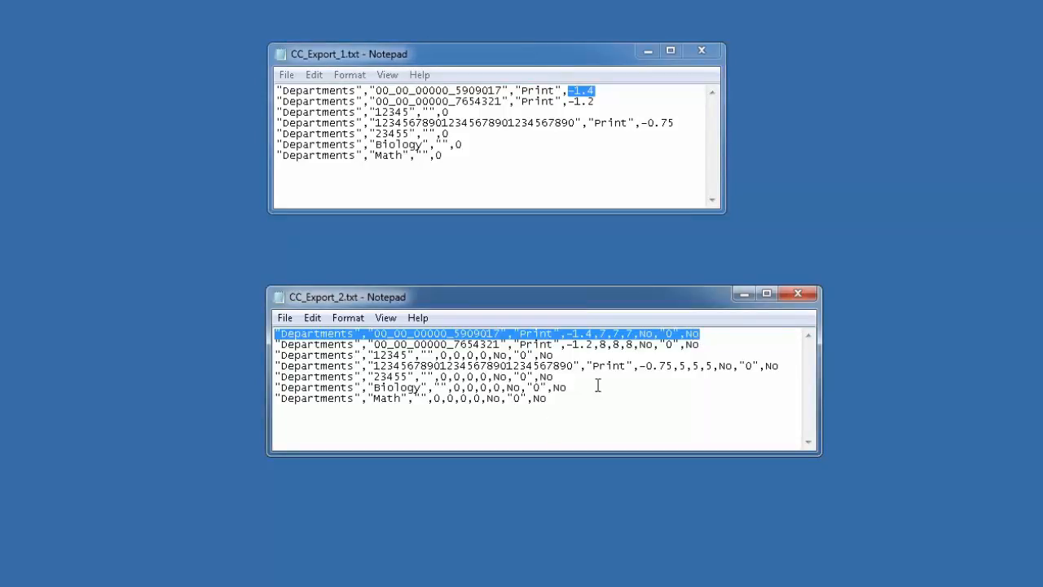
{"action": "left_click", "coordinate": [326, 340]}
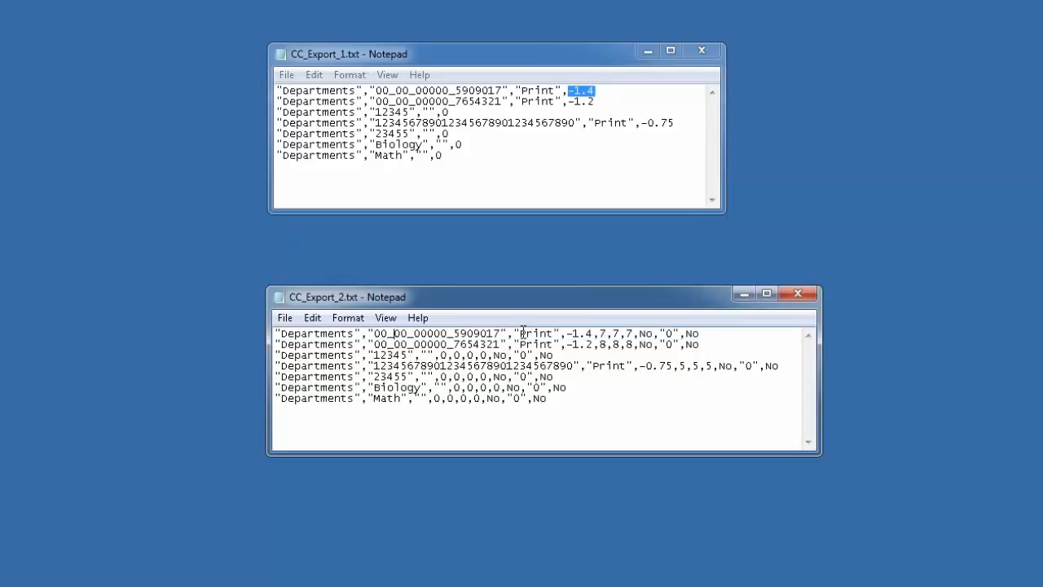
{"action": "double_click", "coordinate": [578, 333]}
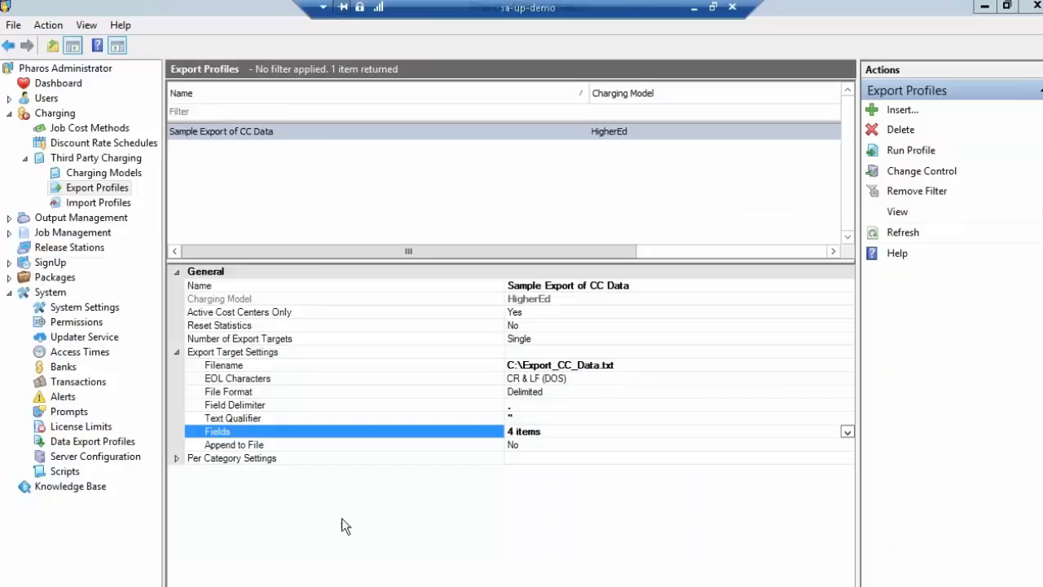
{"action": "mouse_move", "coordinate": [549, 444]}
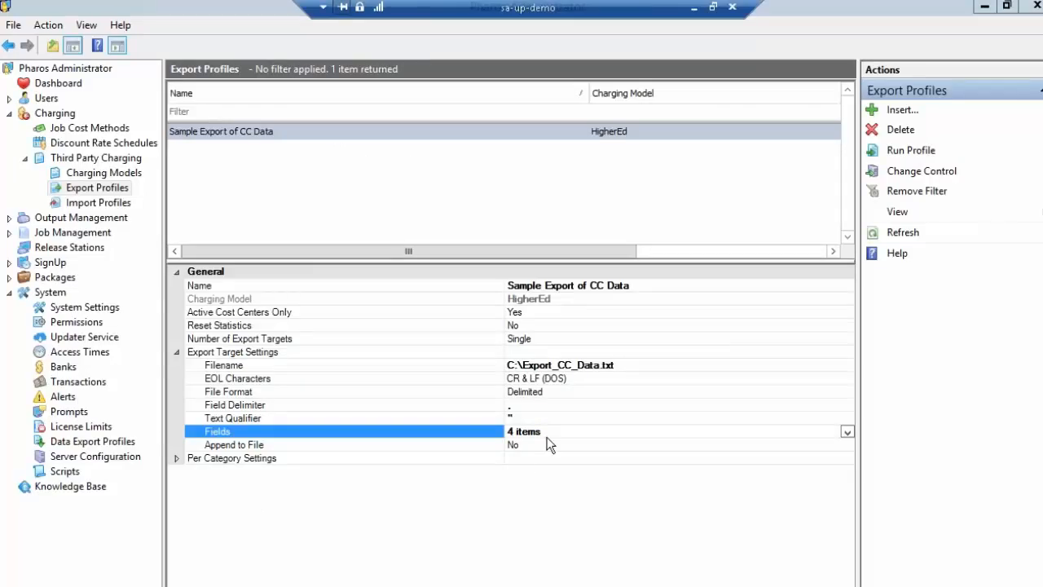
{"action": "left_click", "coordinate": [847, 430]}
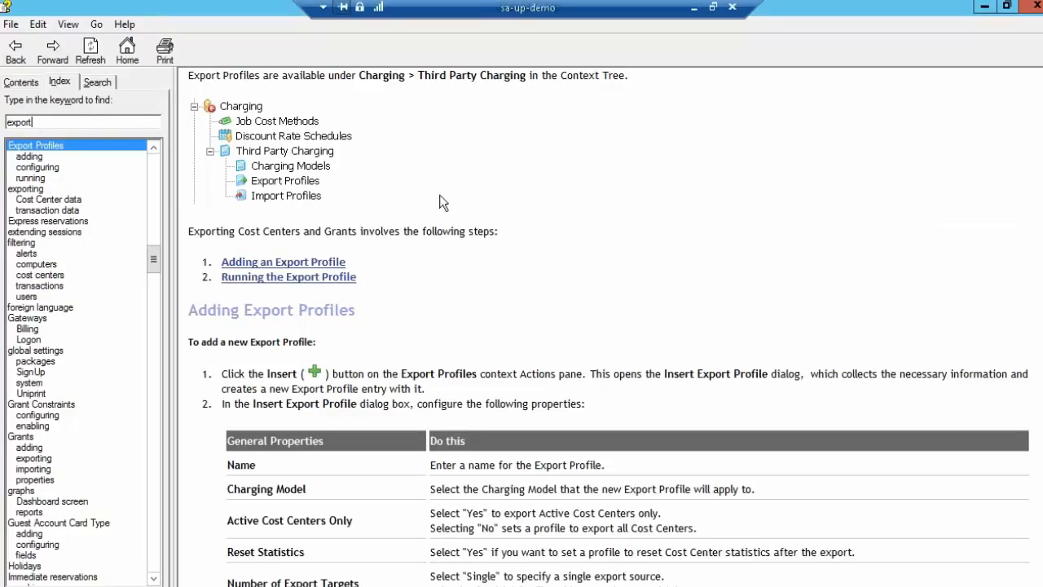
Scroll the Export Profiles topic to 'Running Export Profile from the Command Line'
{"action": "scroll", "scroll_direction": "down", "scroll_amount": 3}
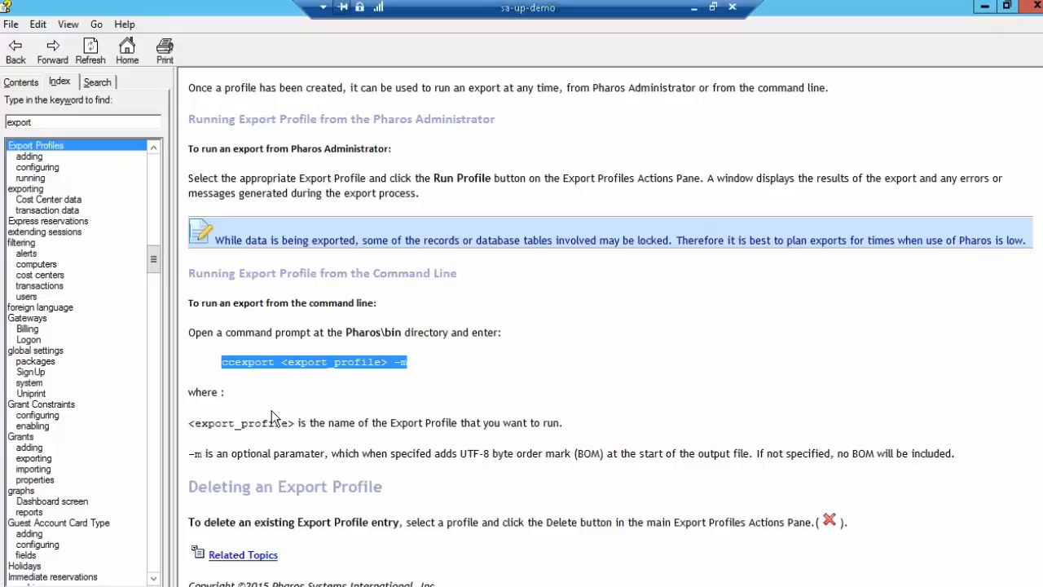
{"action": "mouse_move", "coordinate": [232, 379]}
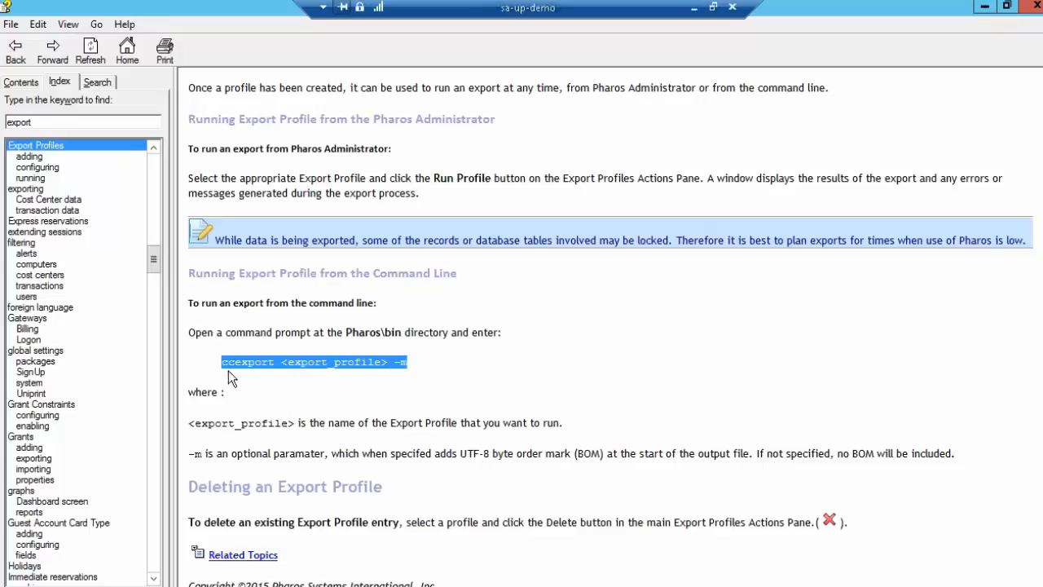
{"action": "mouse_move", "coordinate": [339, 373]}
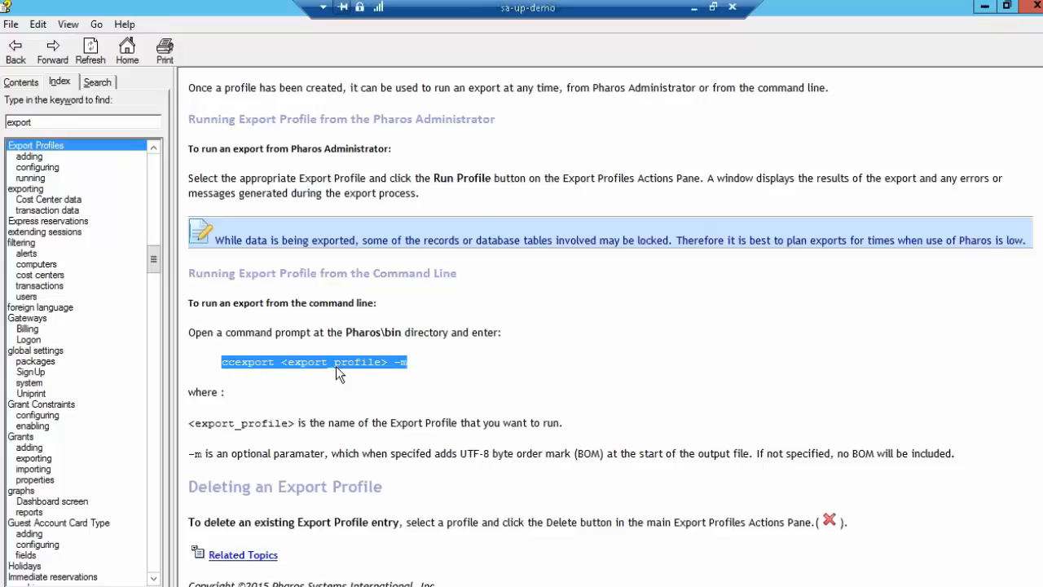
{"action": "mouse_move", "coordinate": [384, 387]}
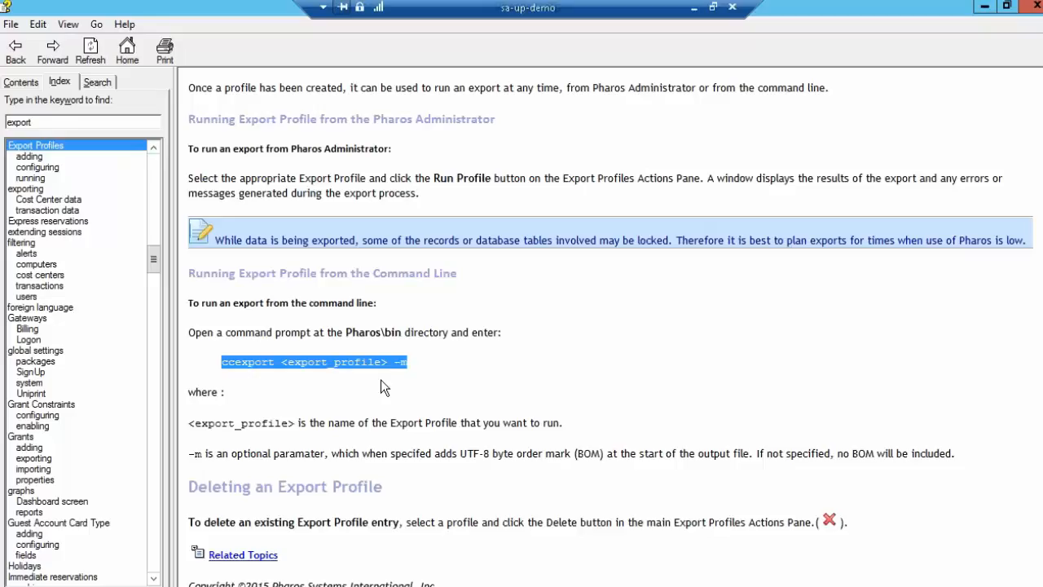
{"action": "mouse_move", "coordinate": [390, 387]}
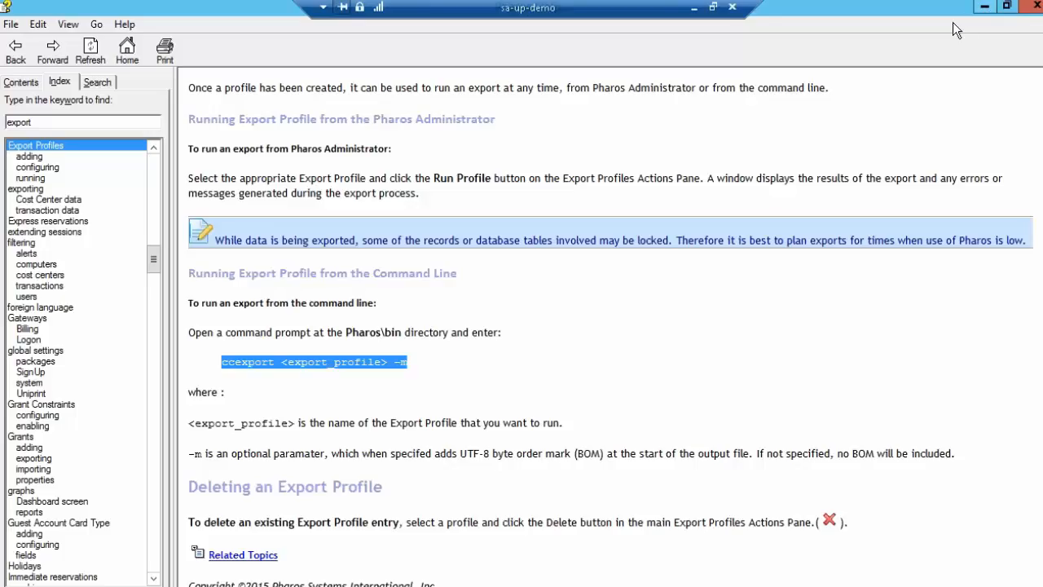
{"action": "mouse_move", "coordinate": [983, 6]}
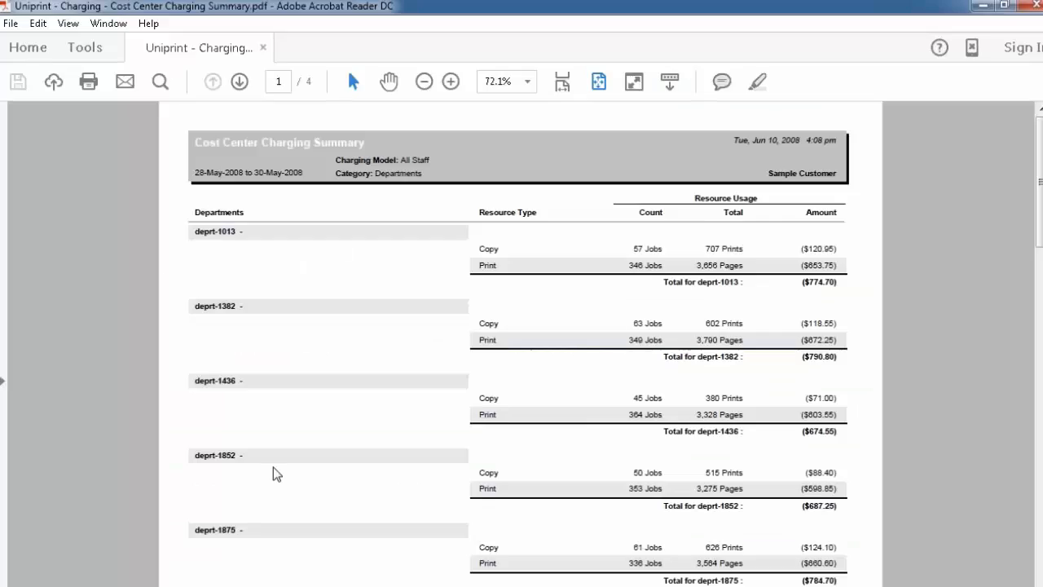
{"action": "mouse_move", "coordinate": [166, 275]}
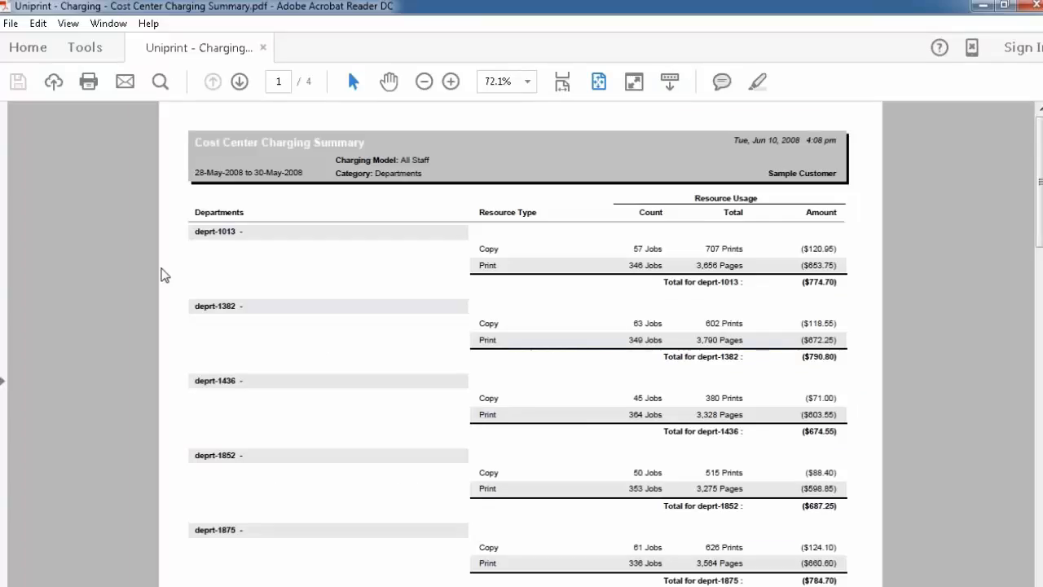
{"action": "mouse_move", "coordinate": [172, 270]}
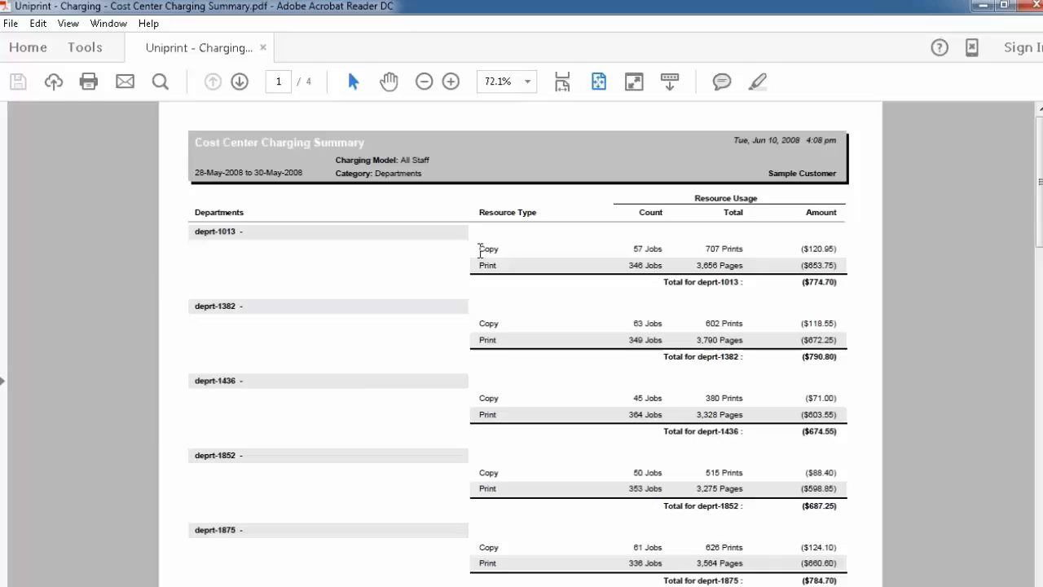
{"action": "mouse_move", "coordinate": [670, 244]}
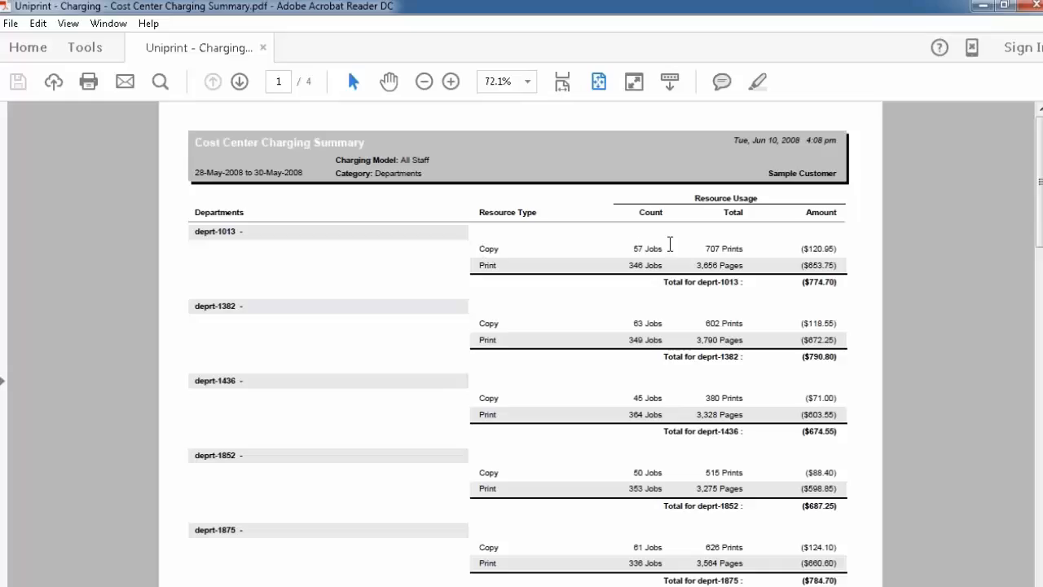
{"action": "mouse_move", "coordinate": [856, 273]}
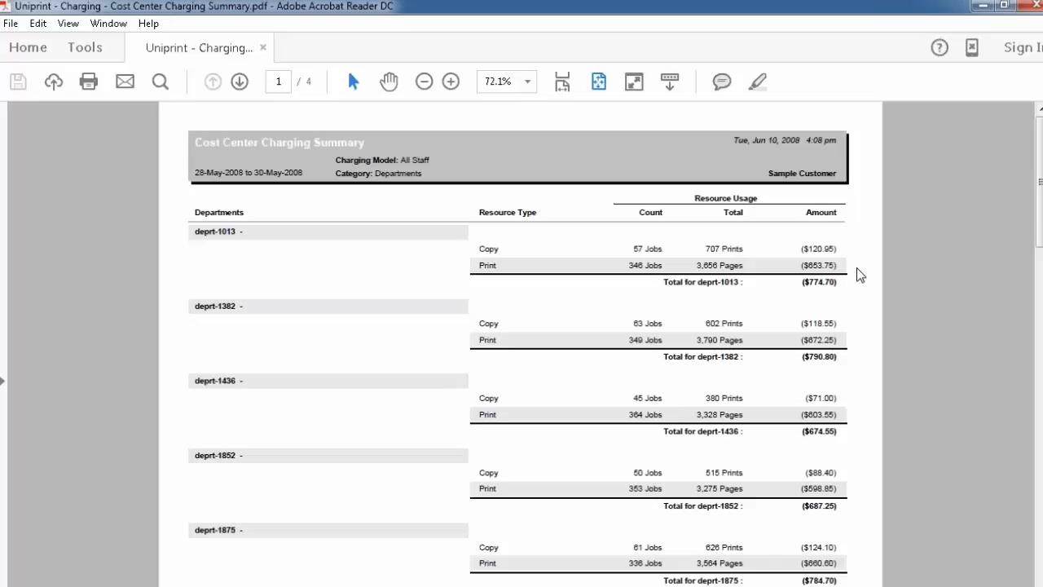
{"action": "mouse_move", "coordinate": [865, 273]}
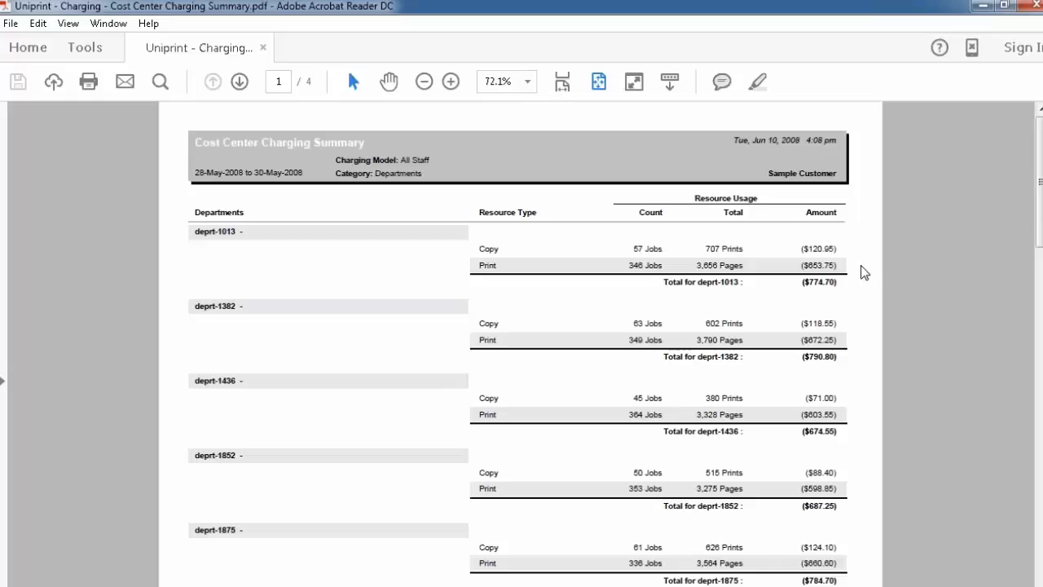
{"action": "mouse_move", "coordinate": [852, 395]}
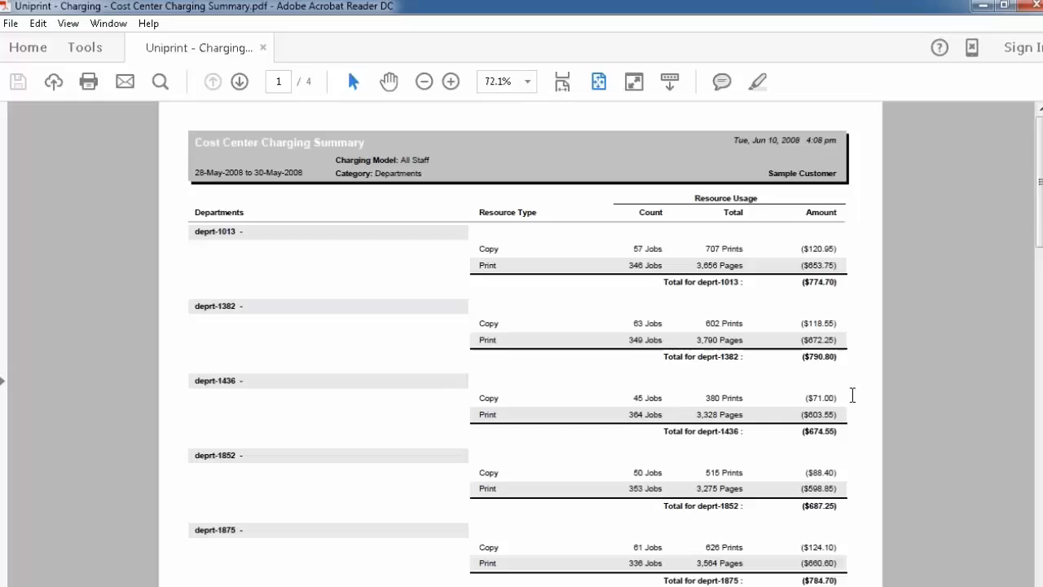
{"action": "mouse_move", "coordinate": [11, 440]}
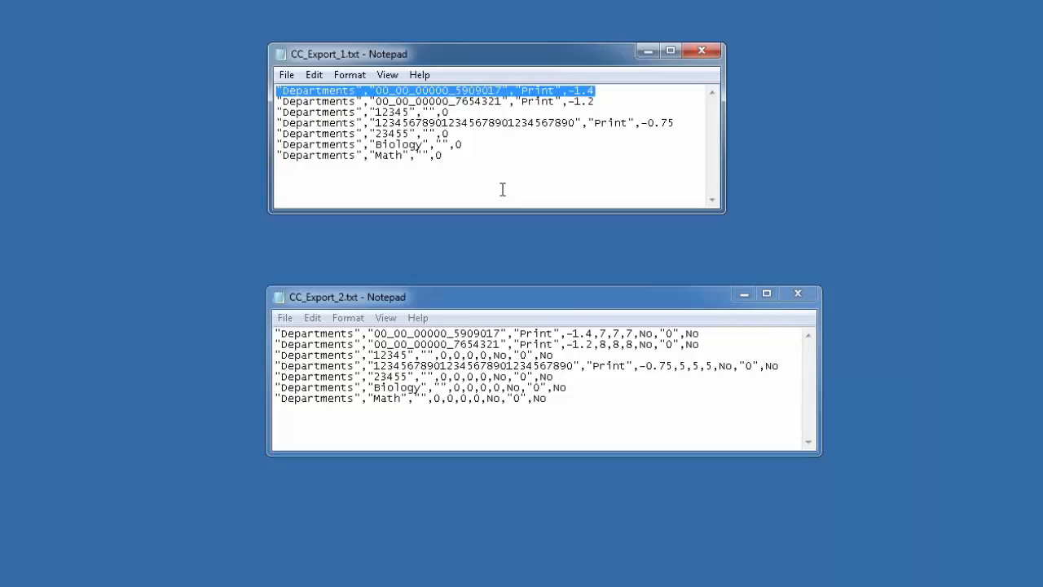
{"action": "mouse_move", "coordinate": [24, 577]}
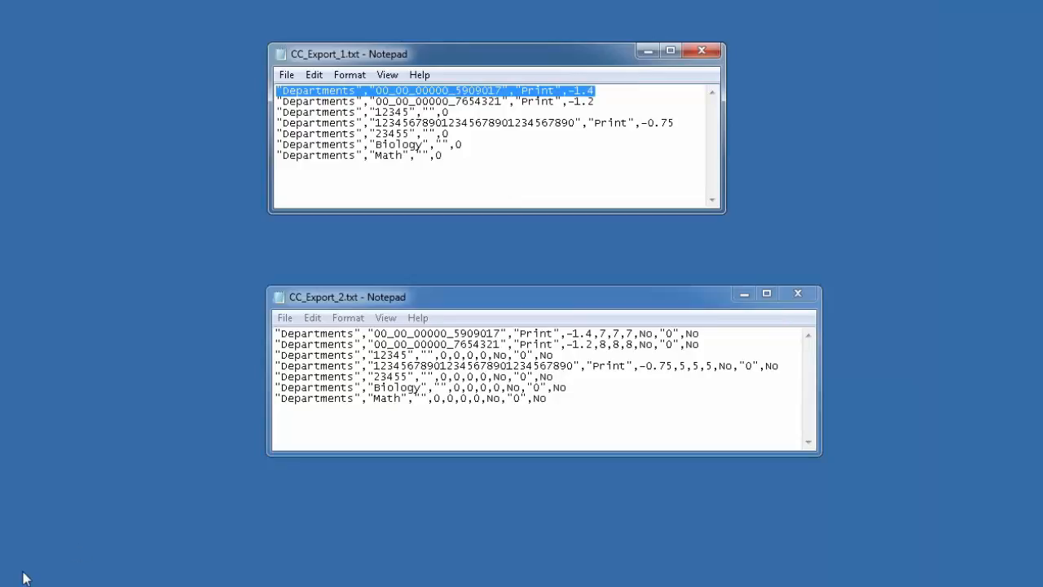